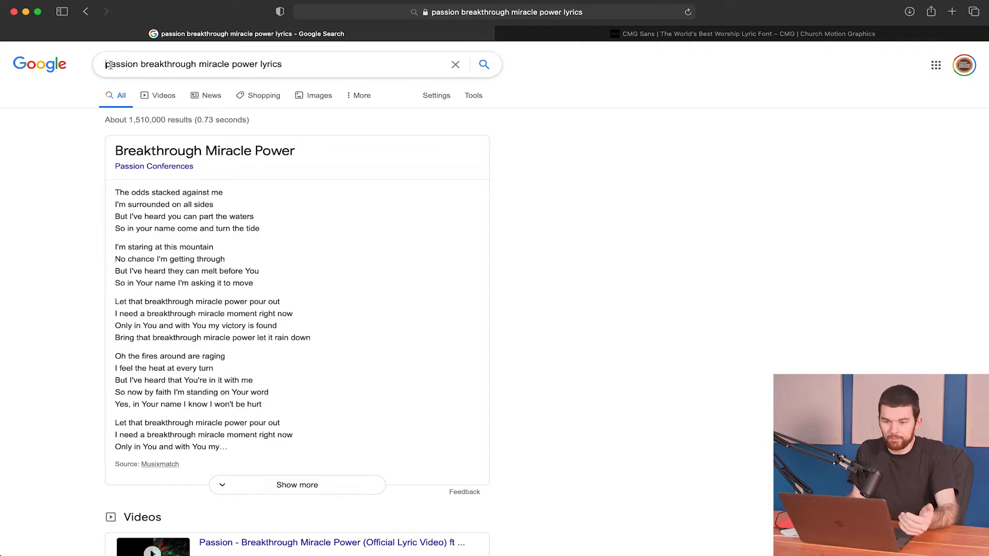
Search Google for 'passion breakthrough miracle power lyrics' and scroll down to the AZLyrics result.
left_click(152, 64)
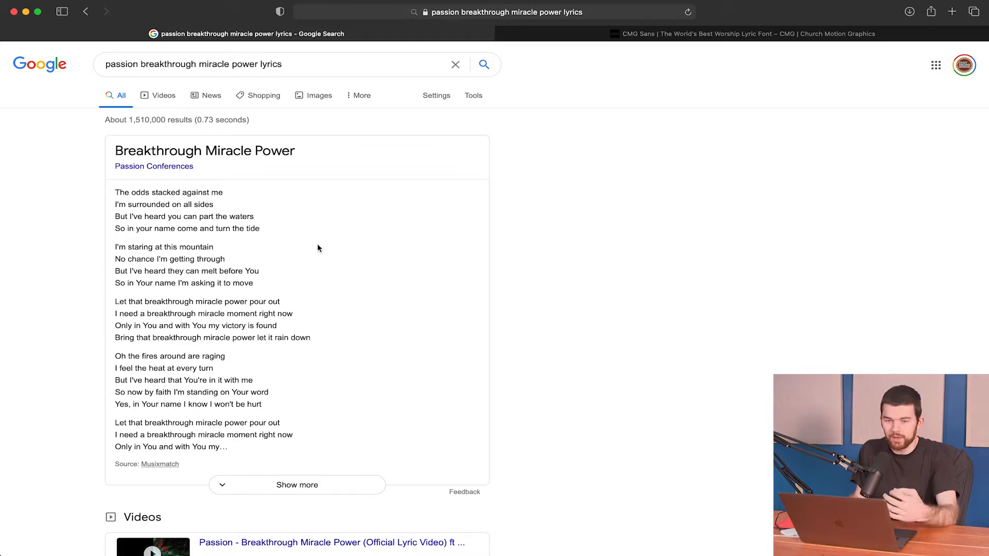
scroll("down", 3)
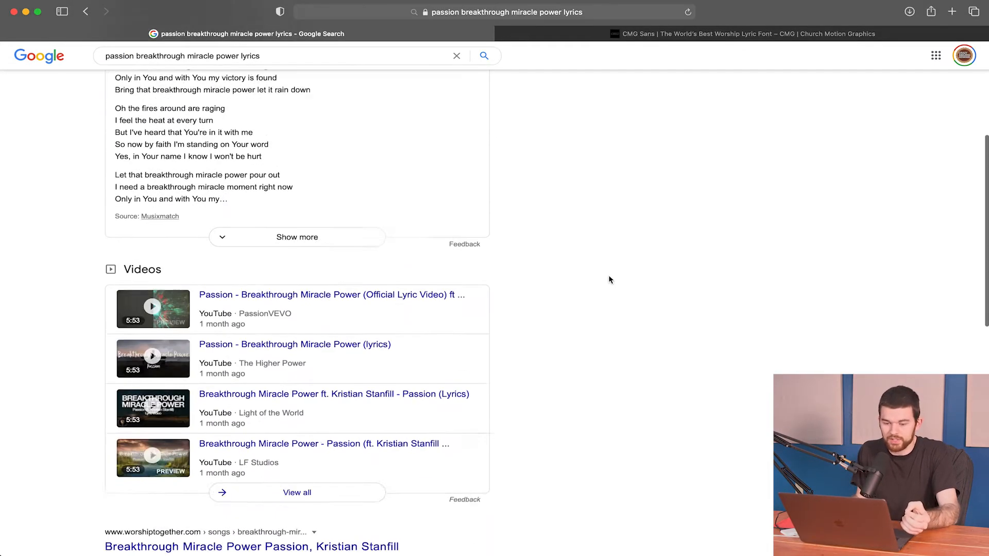
scroll("down", 3)
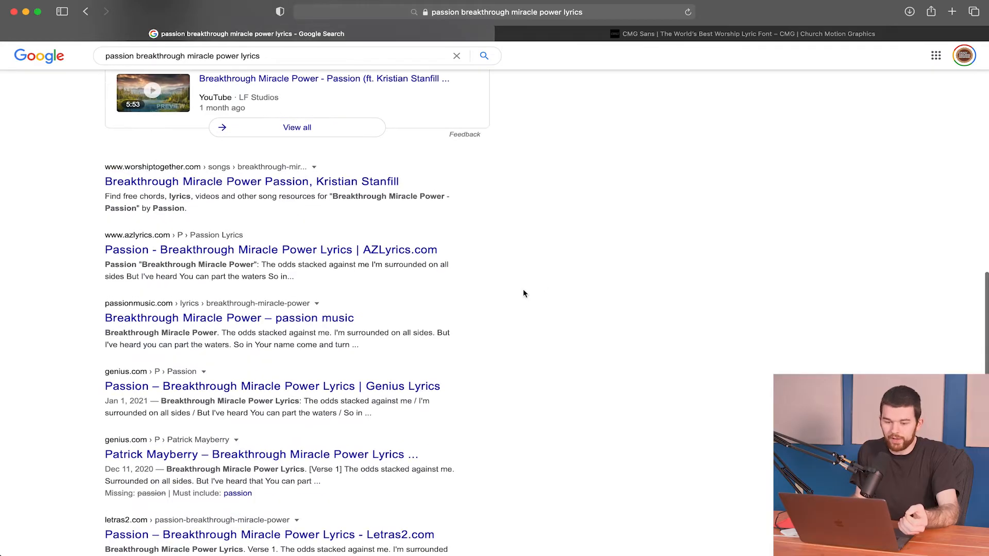
mouse_move(147, 395)
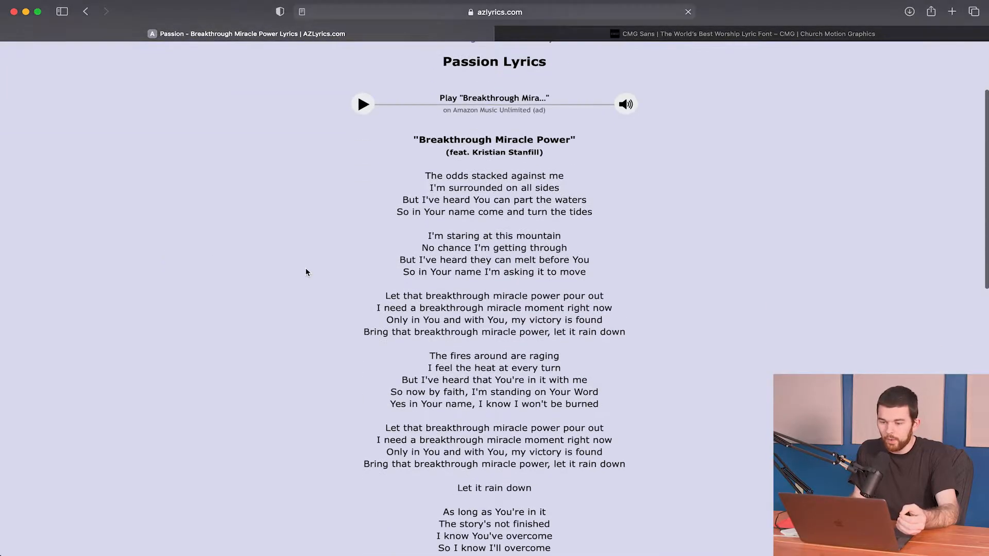
Select the first verse and second-verse lines of Breakthrough Miracle Power on AZLyrics.
left_click_drag(425, 175, 611, 308)
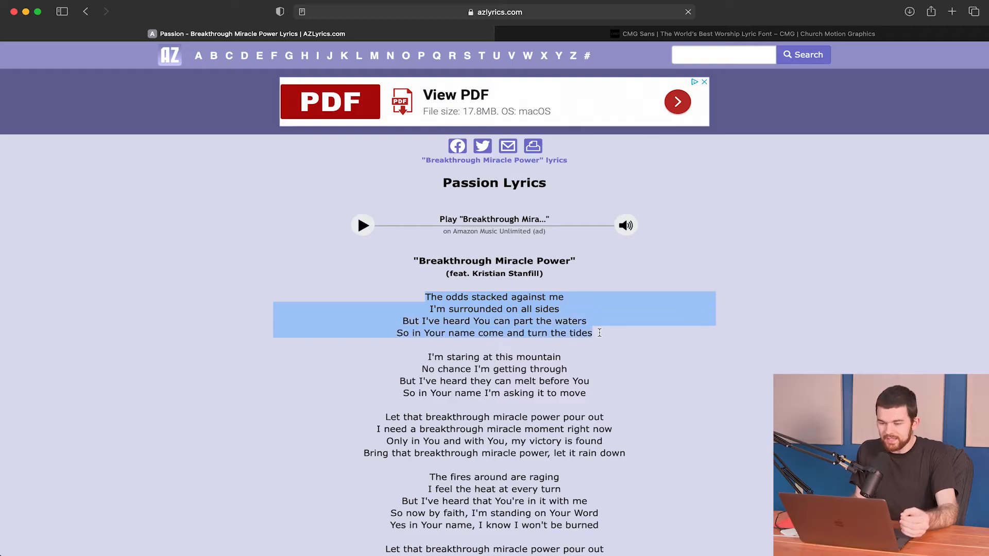
left_click_drag(428, 356, 590, 381)
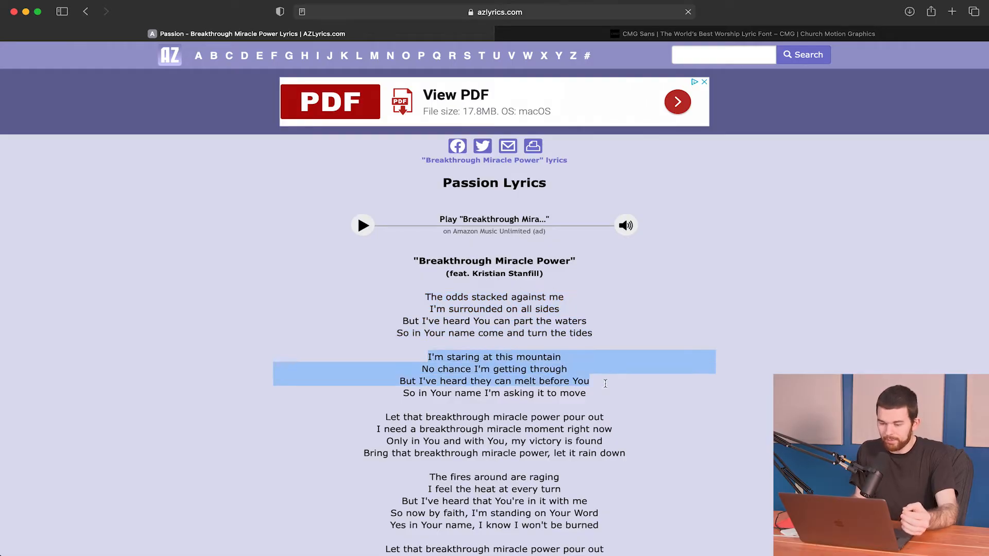
scroll("down", 3)
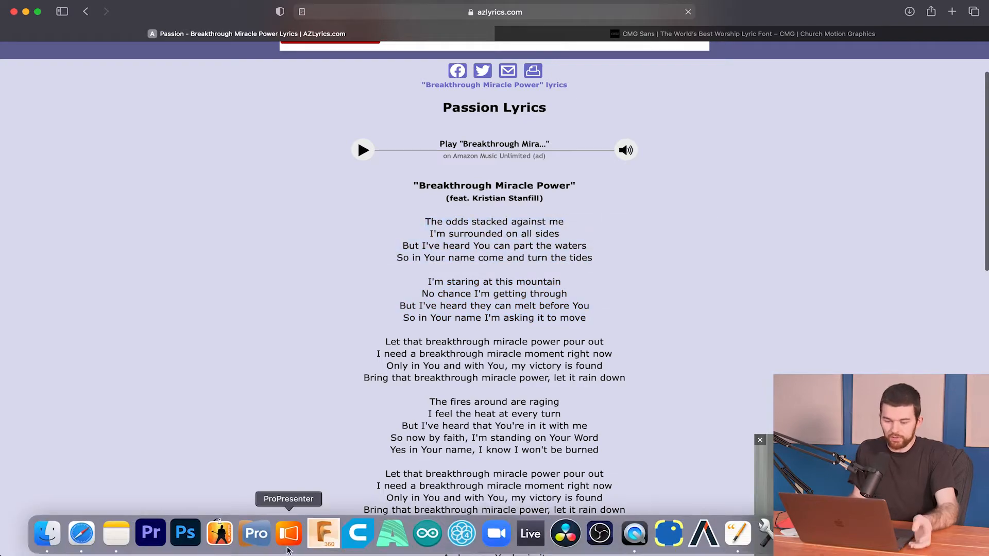
Set the ProPresenter import to split slides on Line Break, 2 per slide, 1280 x 720.
left_click(288, 548)
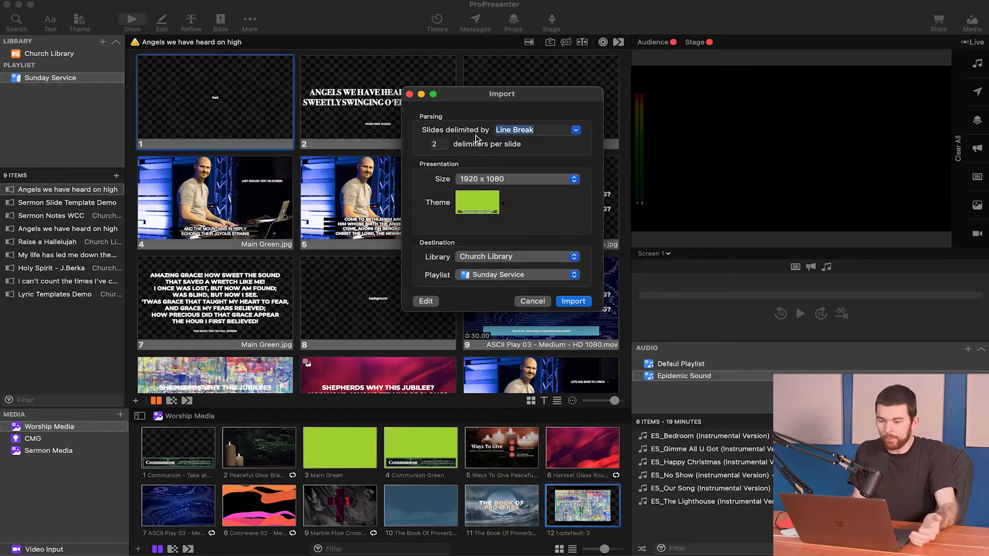
mouse_move(564, 122)
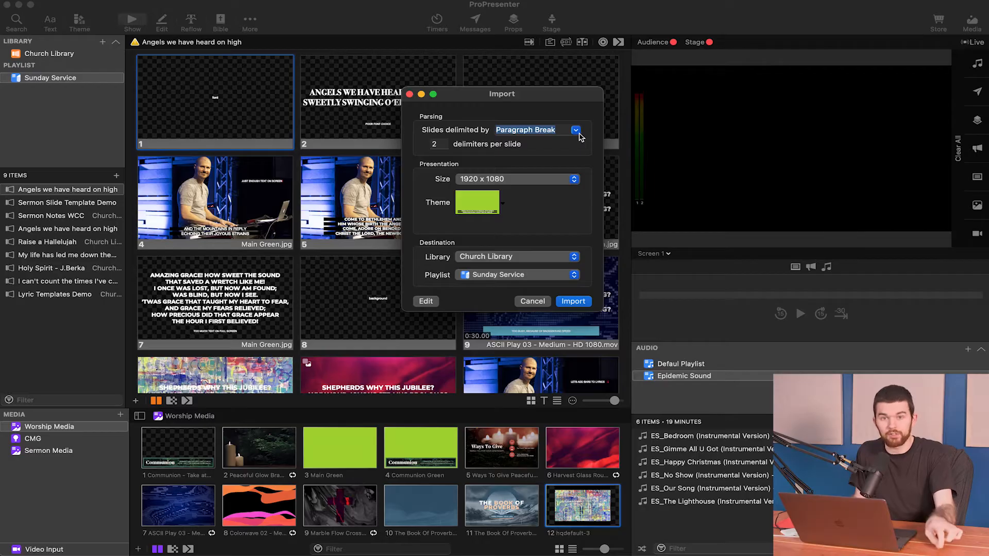
left_click(575, 130)
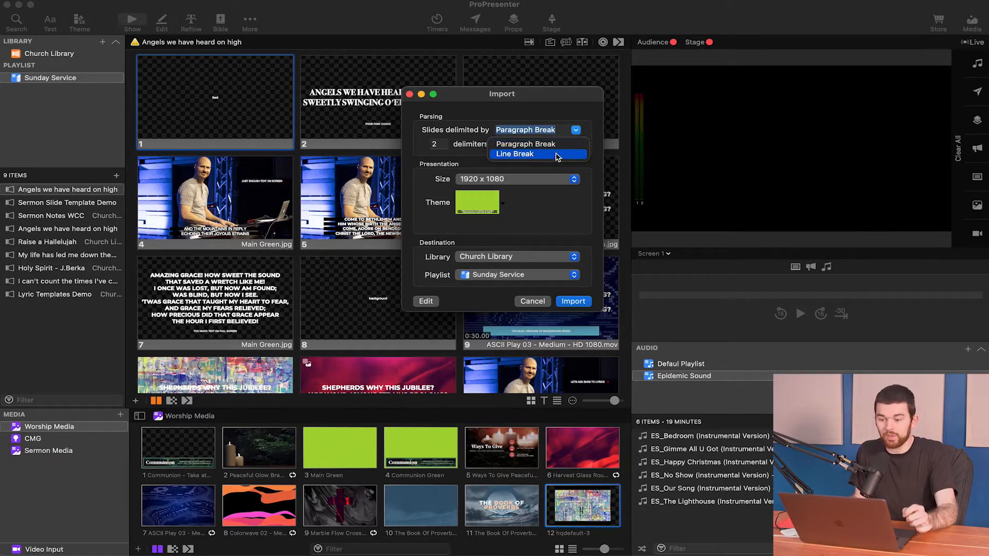
left_click(514, 154)
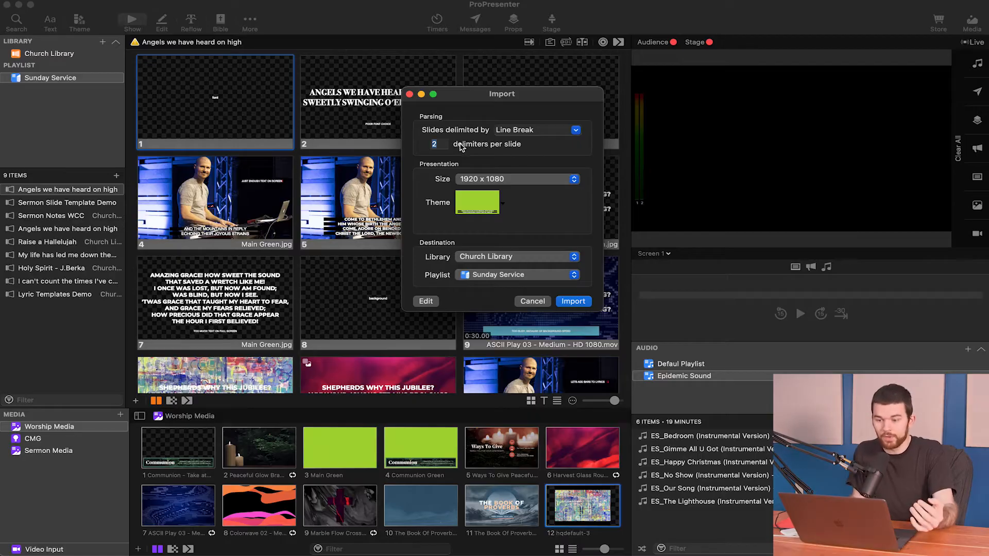
mouse_move(539, 144)
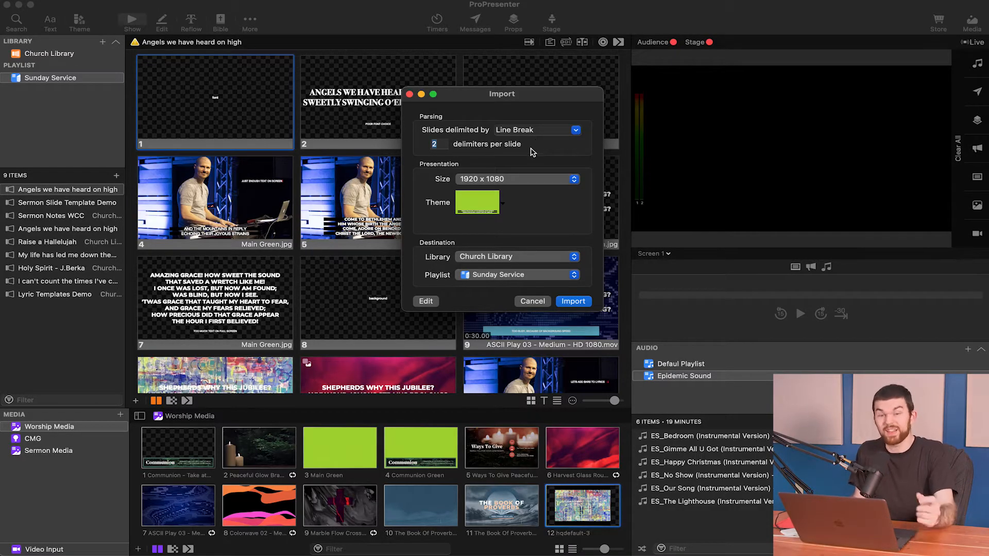
left_click(439, 144)
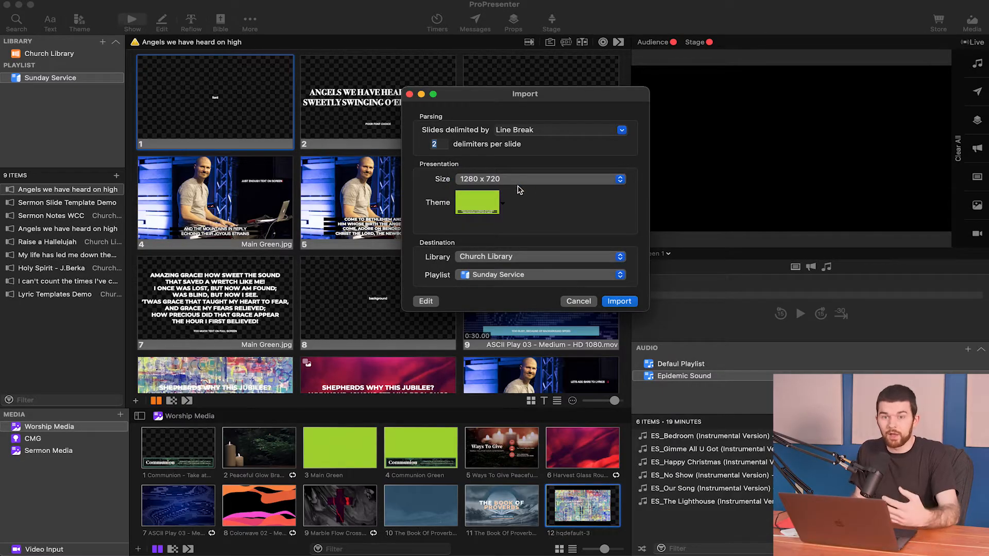
mouse_move(502, 200)
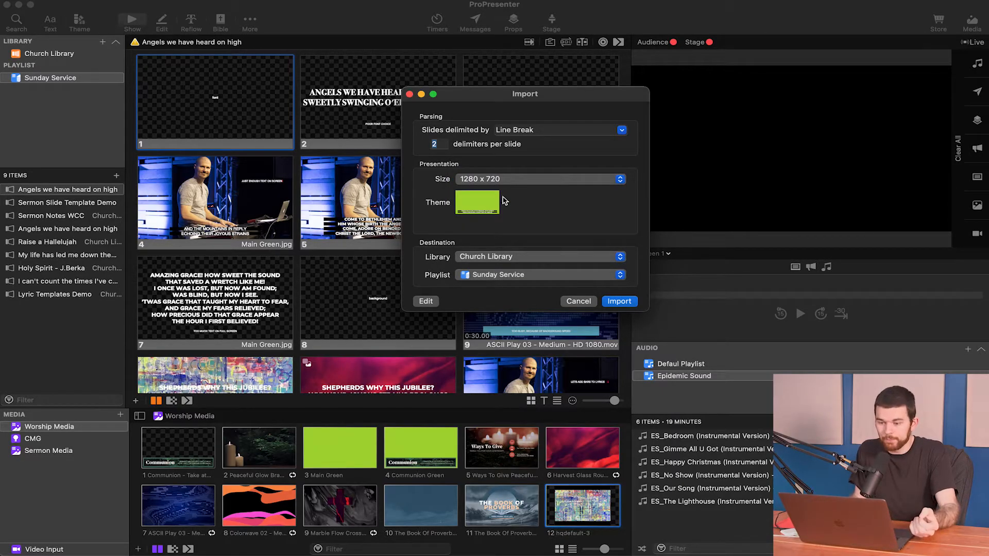
left_click(477, 202)
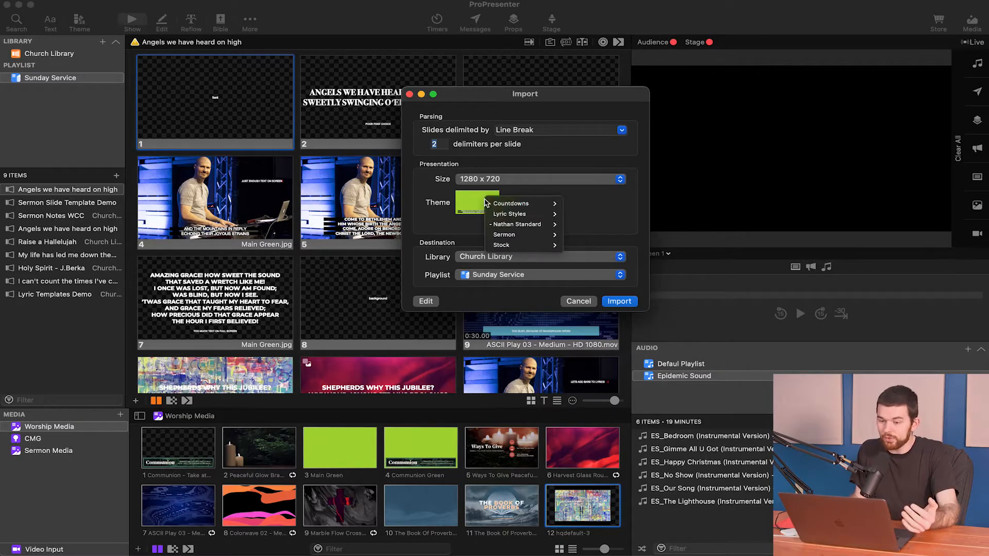
mouse_move(524, 213)
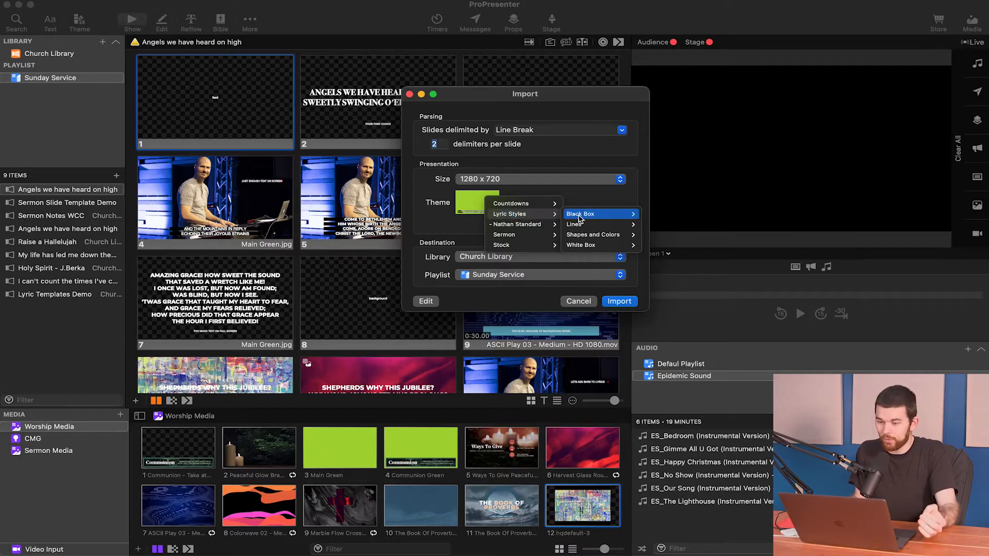
mouse_move(574, 224)
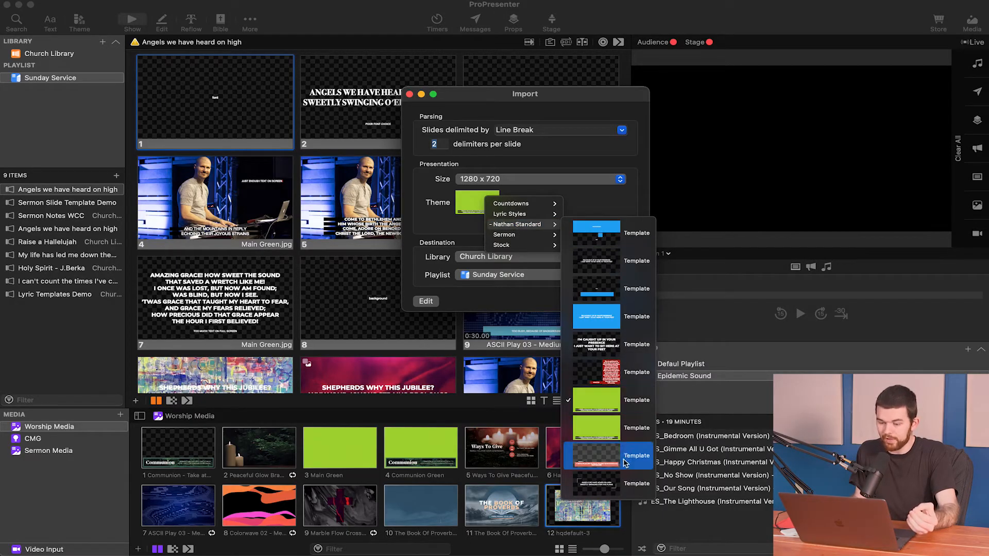
left_click(596, 456)
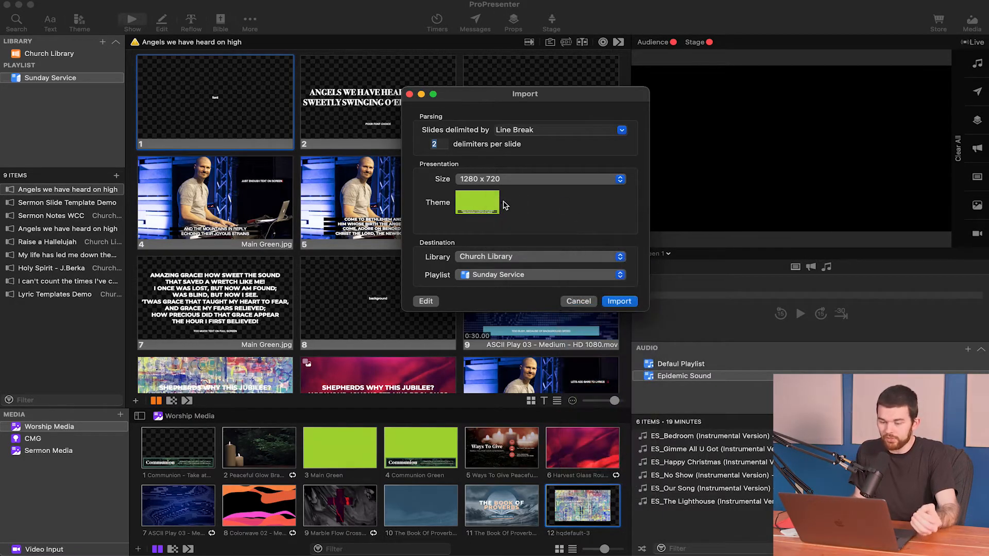
left_click(477, 202)
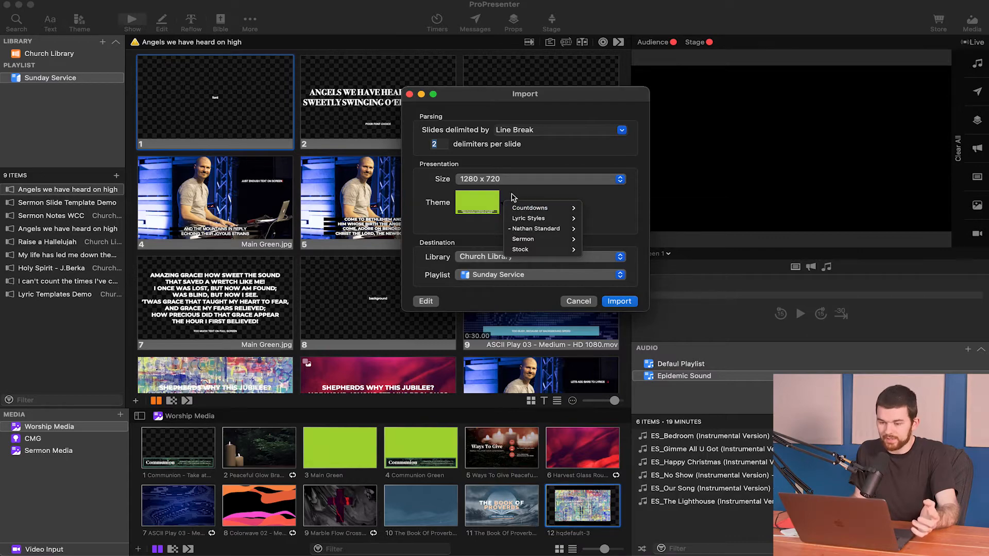
left_click(477, 203)
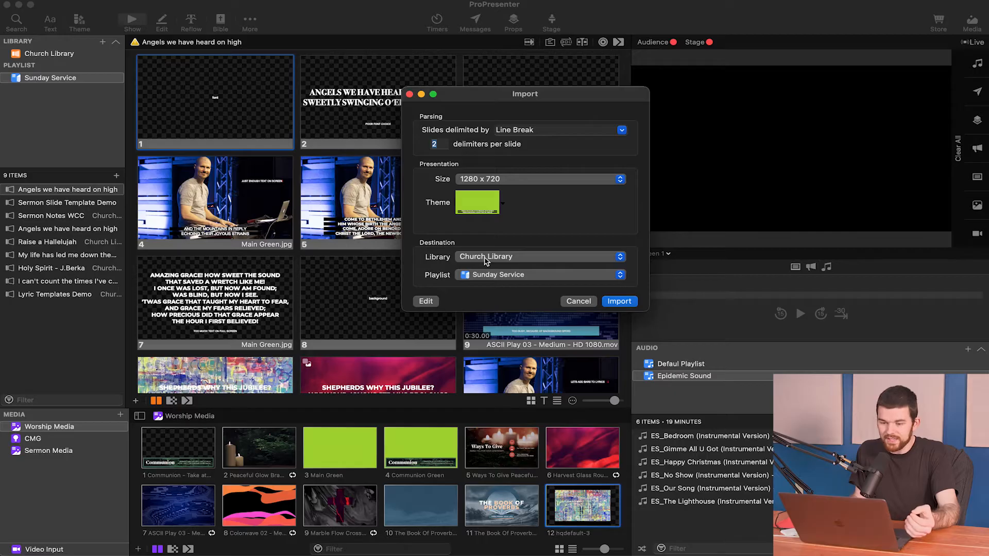
left_click(540, 257)
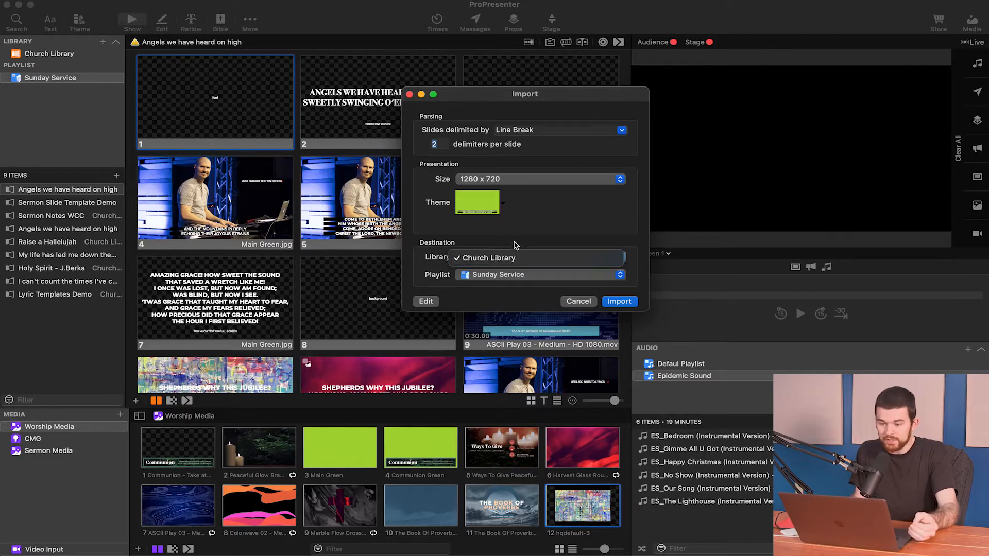
left_click(536, 258)
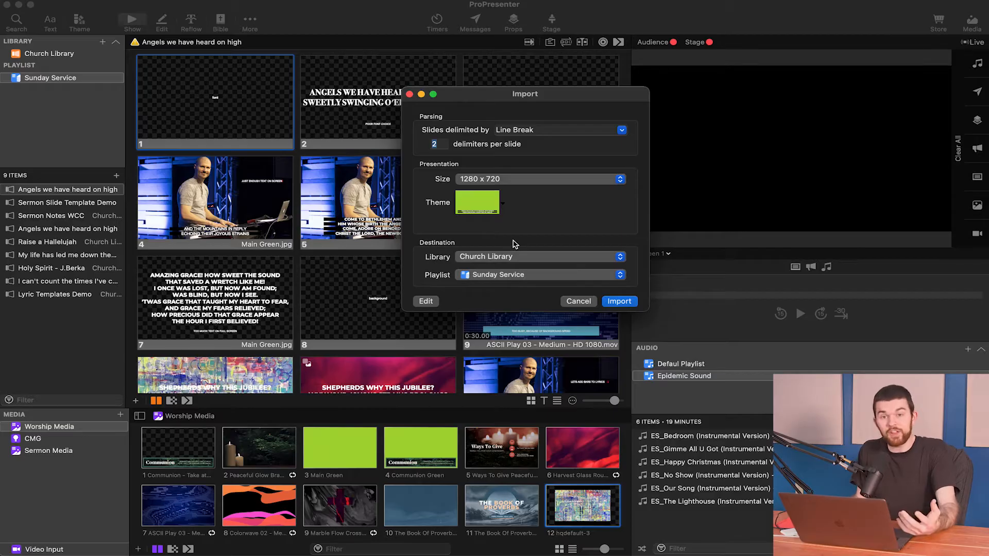
mouse_move(533, 251)
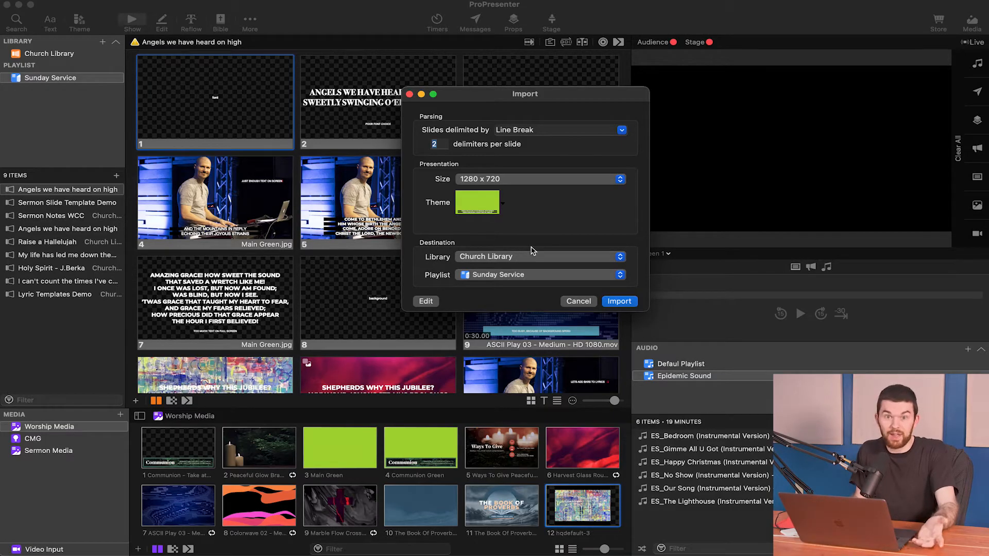
left_click(540, 256)
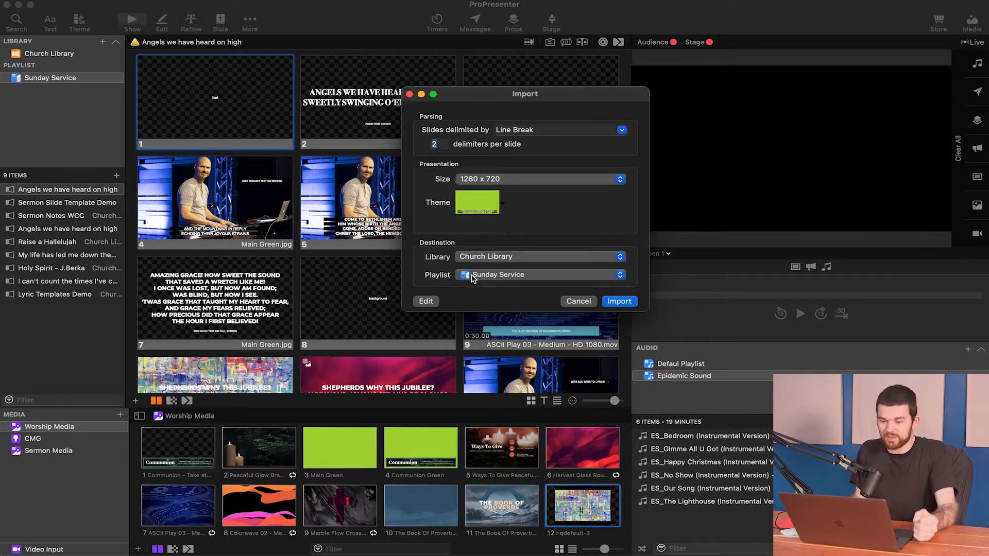
left_click(539, 275)
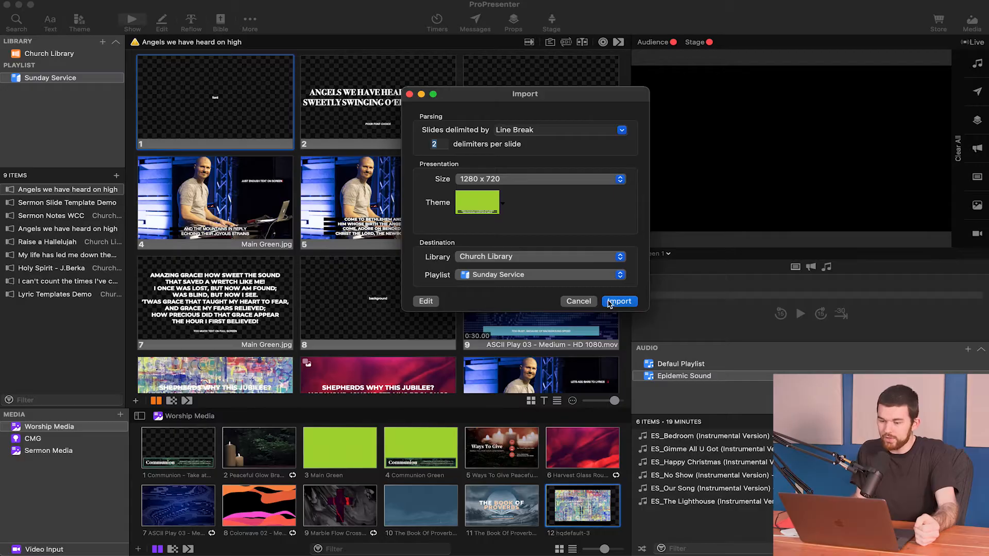
Confirm the text import of the copied Breakthrough Miracle Power lyrics.
left_click(620, 301)
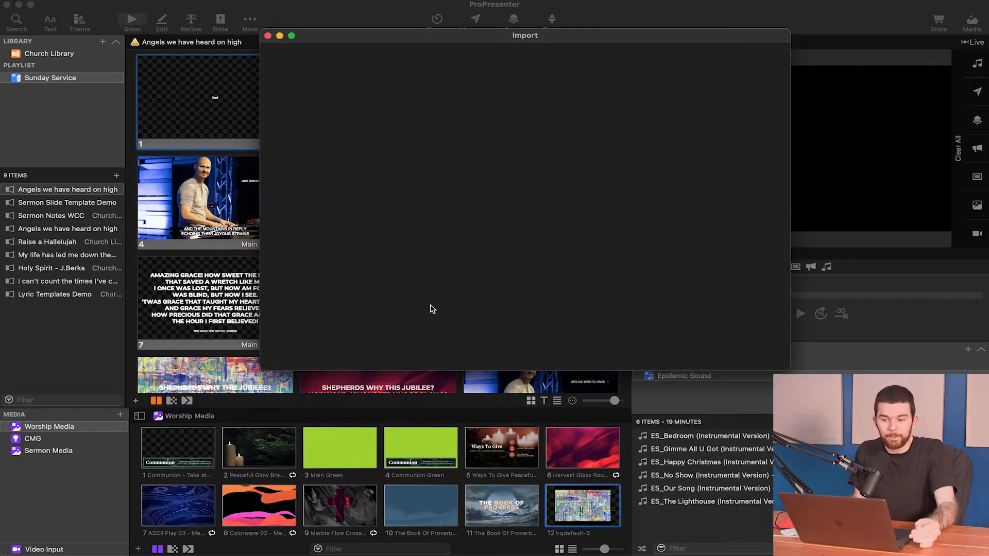
mouse_move(395, 194)
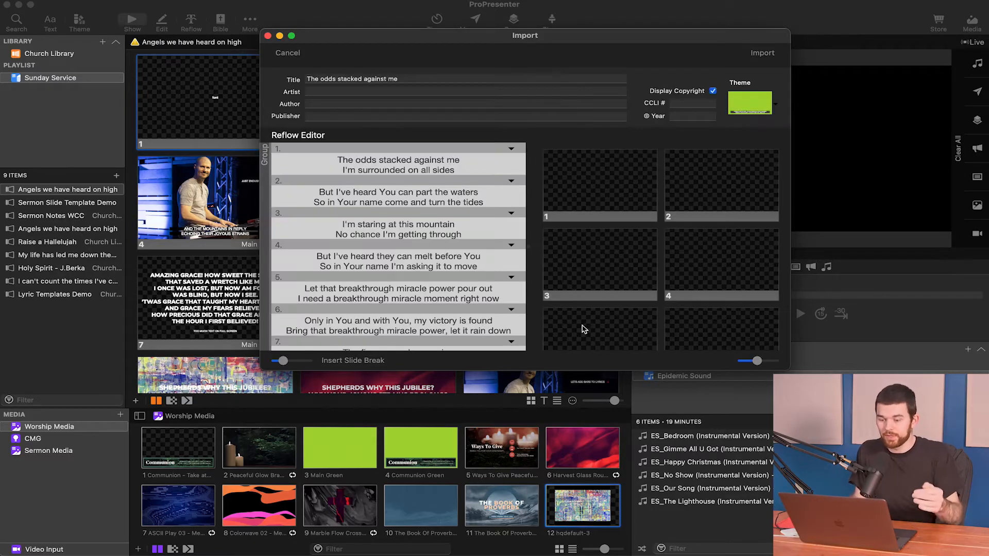
mouse_move(490, 277)
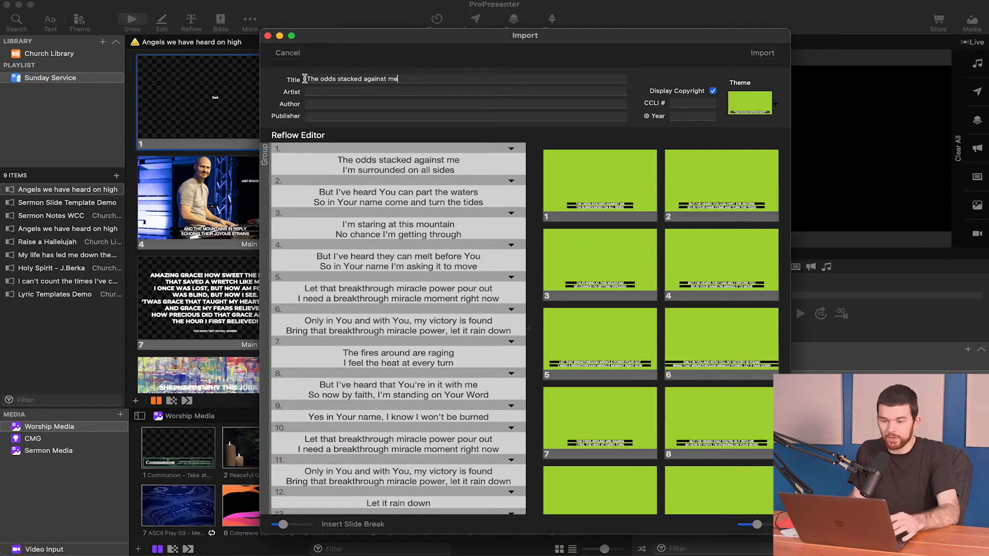
Enter title 'passion breakthrough miracle' and artist 'Passion', then toggle Display Copyright off and on.
type("passion breakthrough miracle")
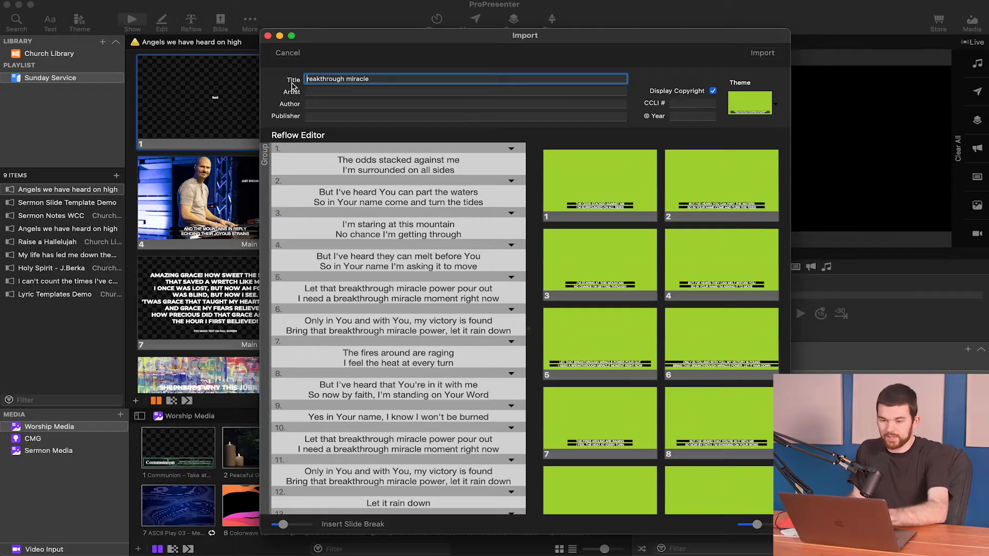
type("Passion")
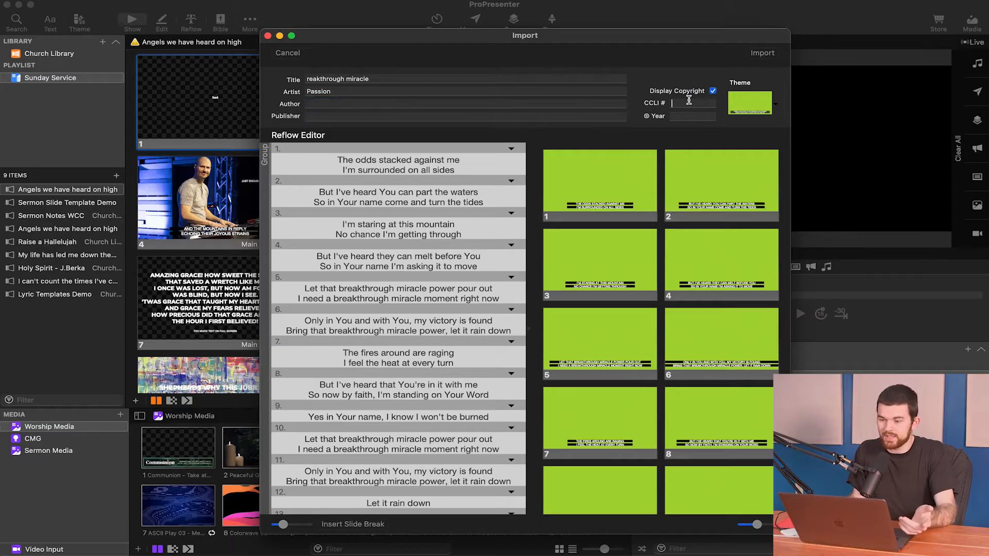
left_click(693, 103)
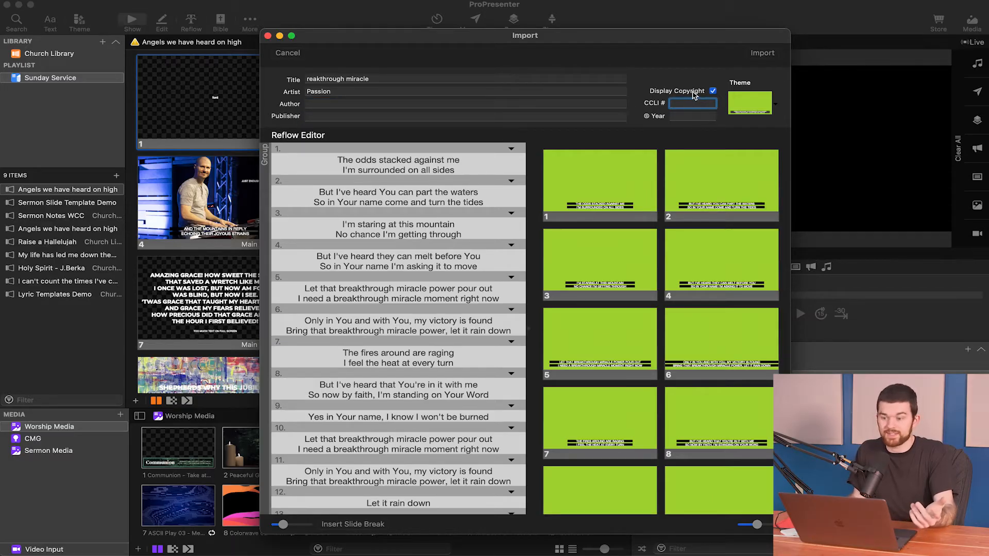
mouse_move(749, 98)
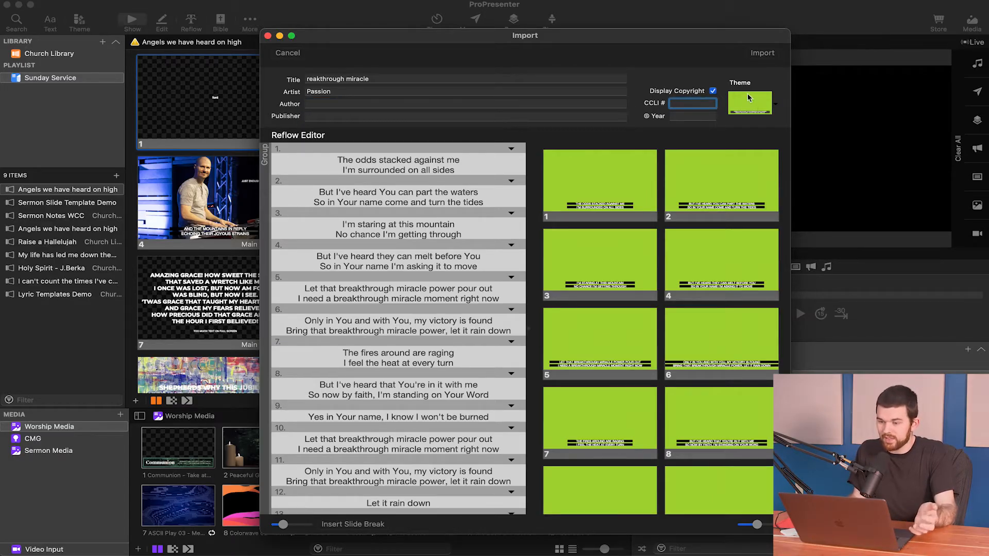
left_click(712, 91)
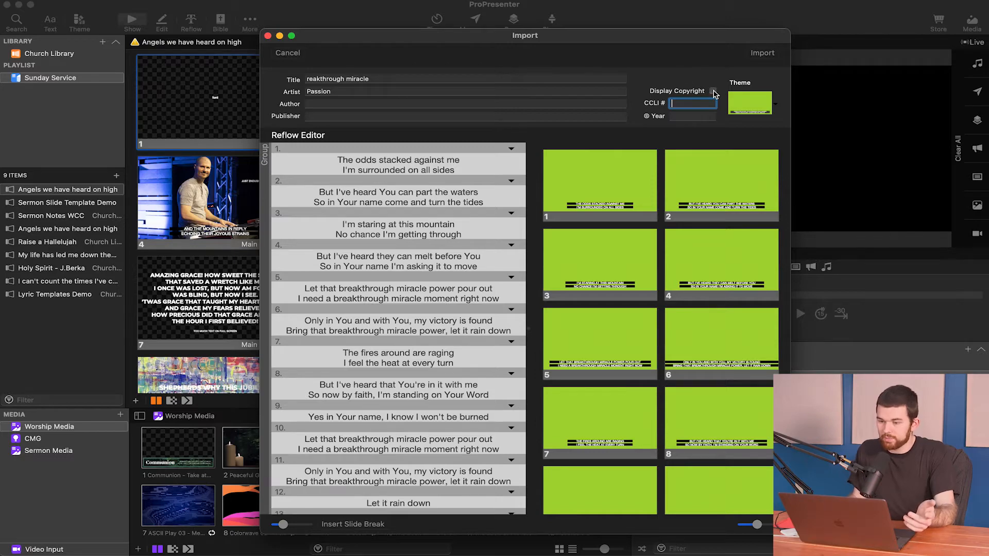
left_click(712, 91)
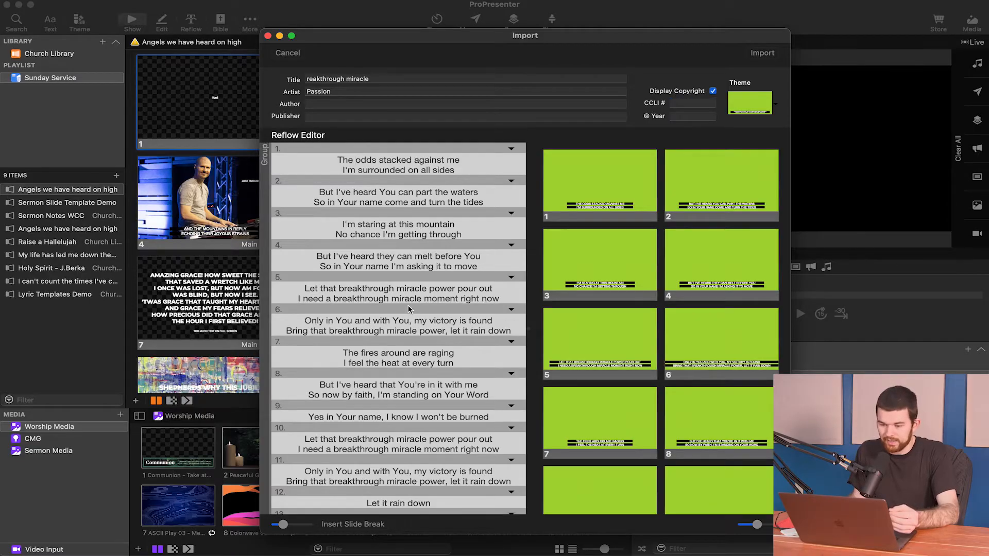
scroll("down", 3)
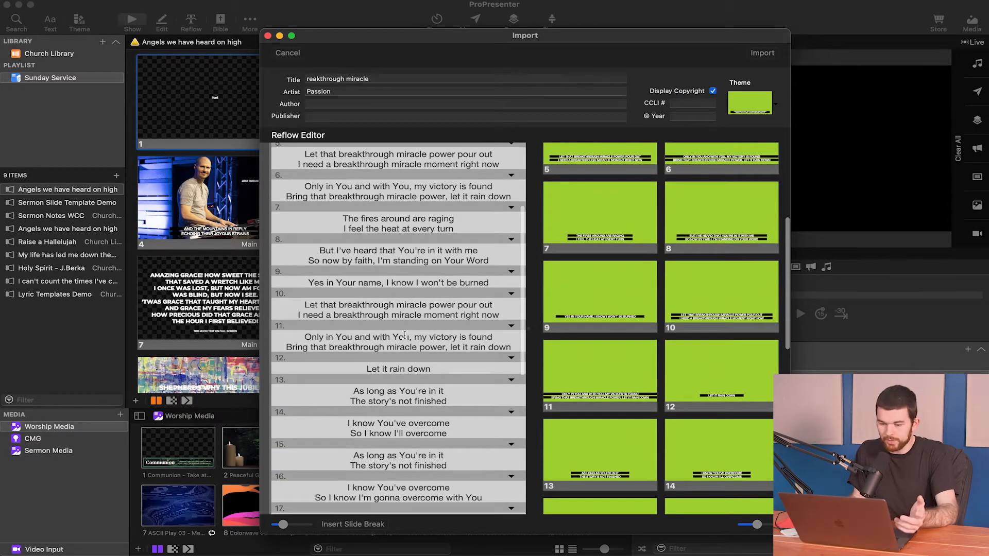
scroll("down", 3)
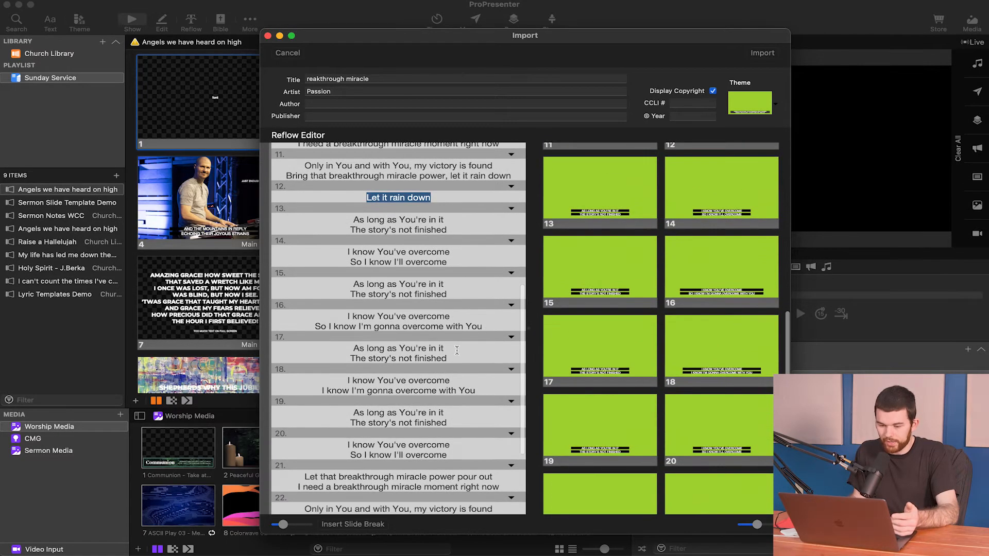
scroll("down", 3)
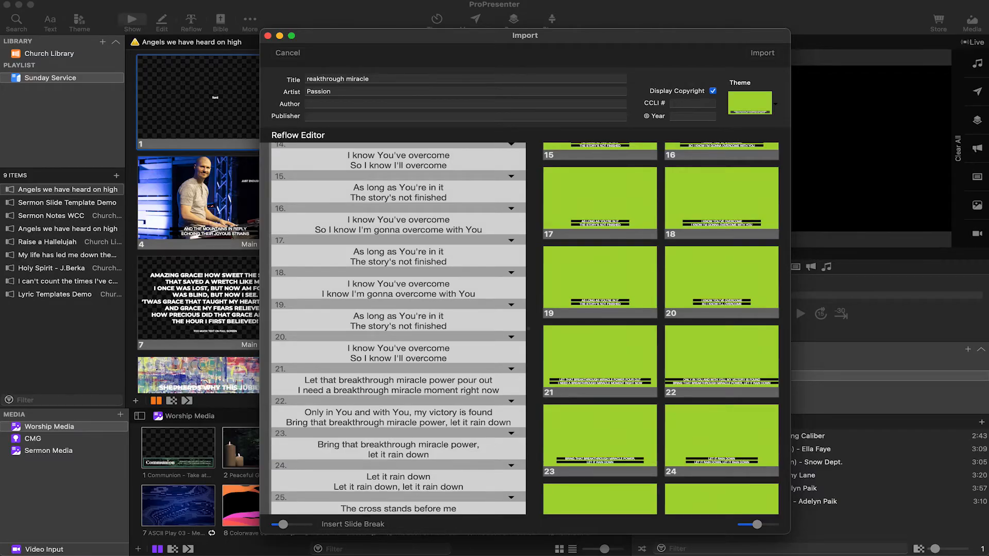
scroll("down", 3)
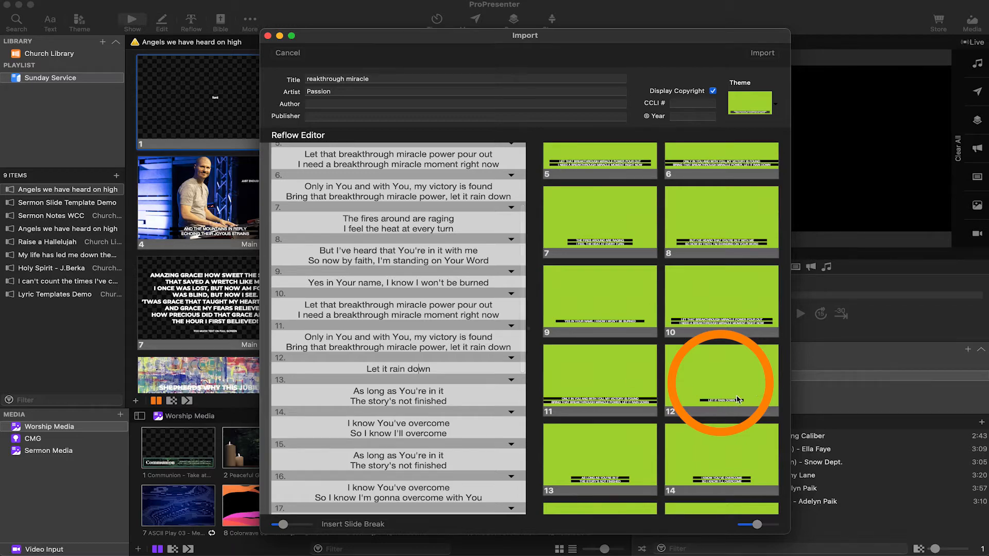
mouse_move(739, 404)
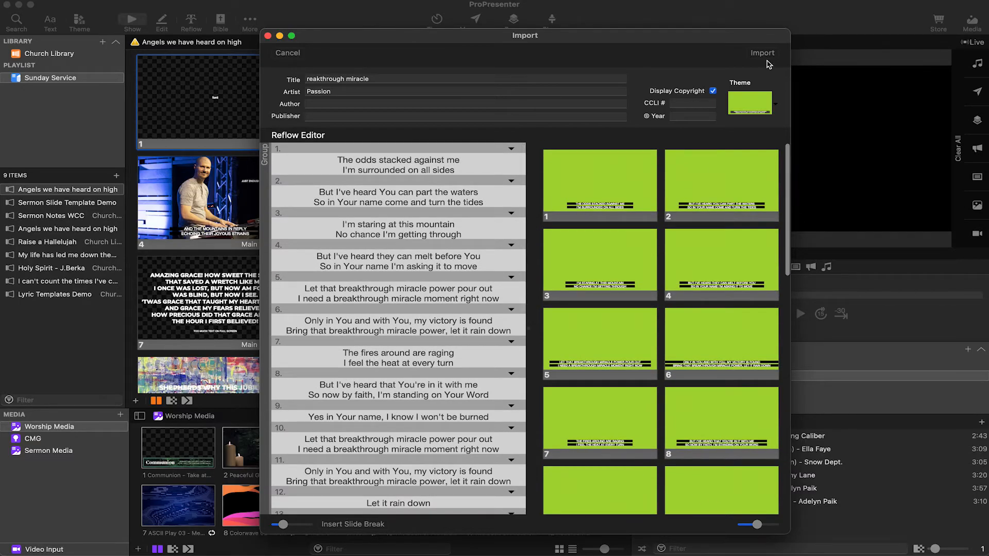
Complete the song import and select slide 3 of Angels we have heard on high.
left_click(288, 53)
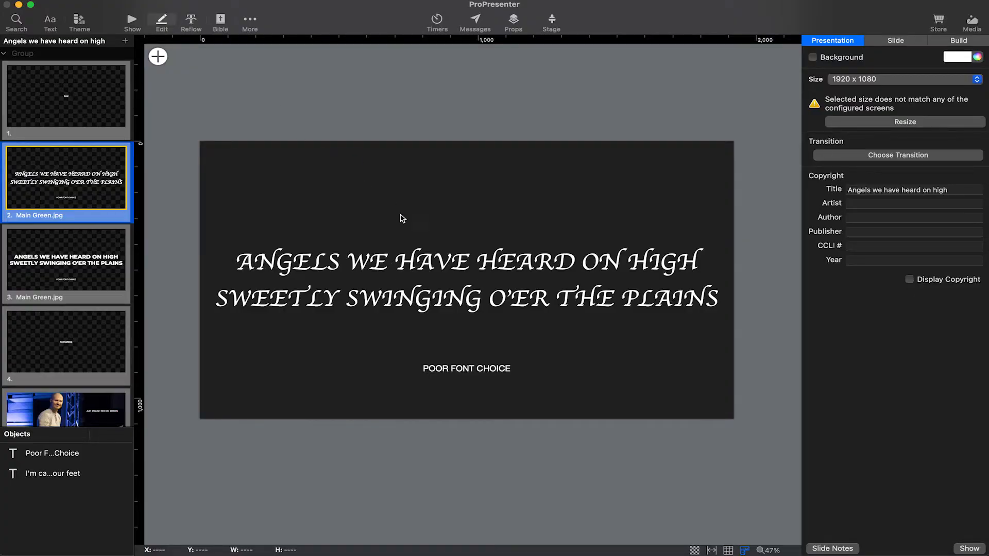
mouse_move(472, 241)
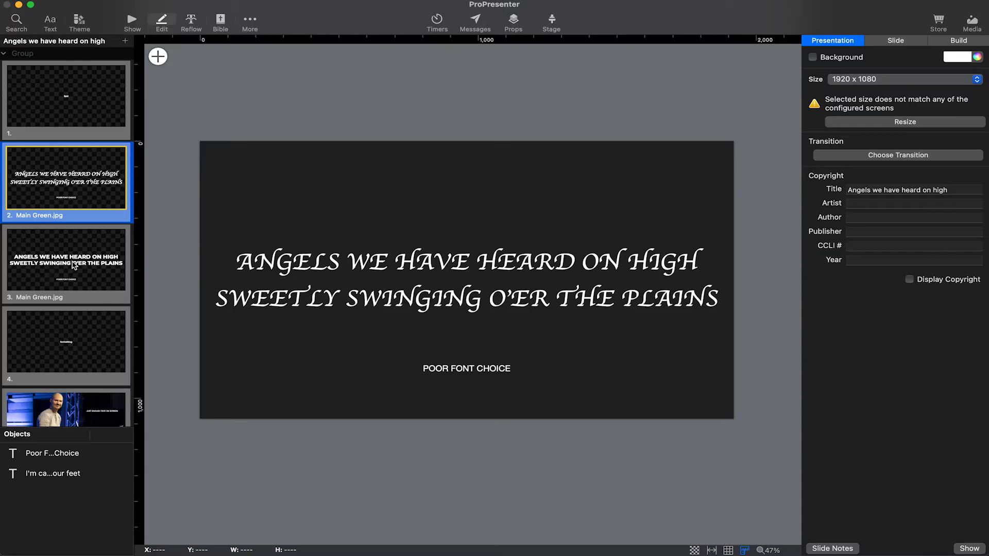
left_click(66, 263)
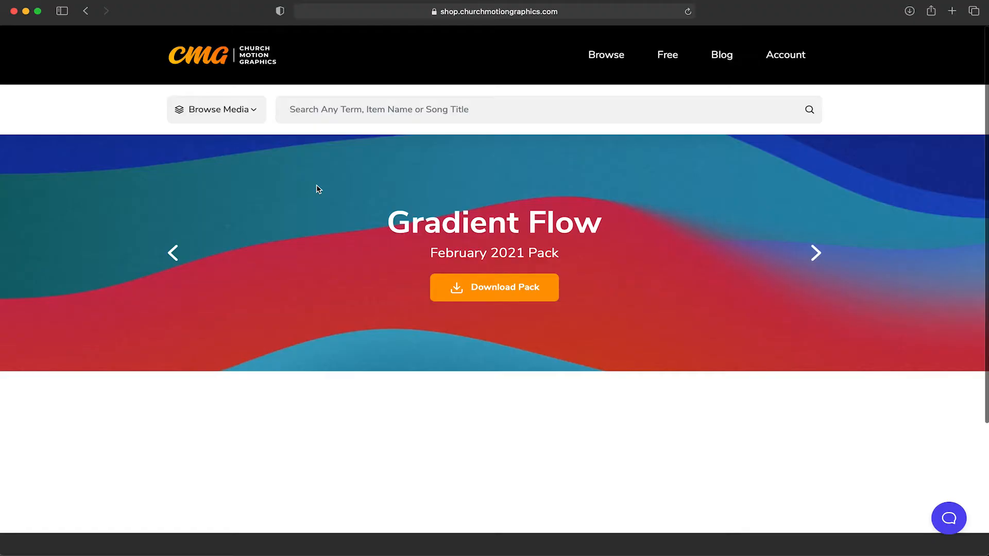
Scroll the Gradient Flow pack page down to Motion Titles and Countdown Timers.
scroll("down", 3)
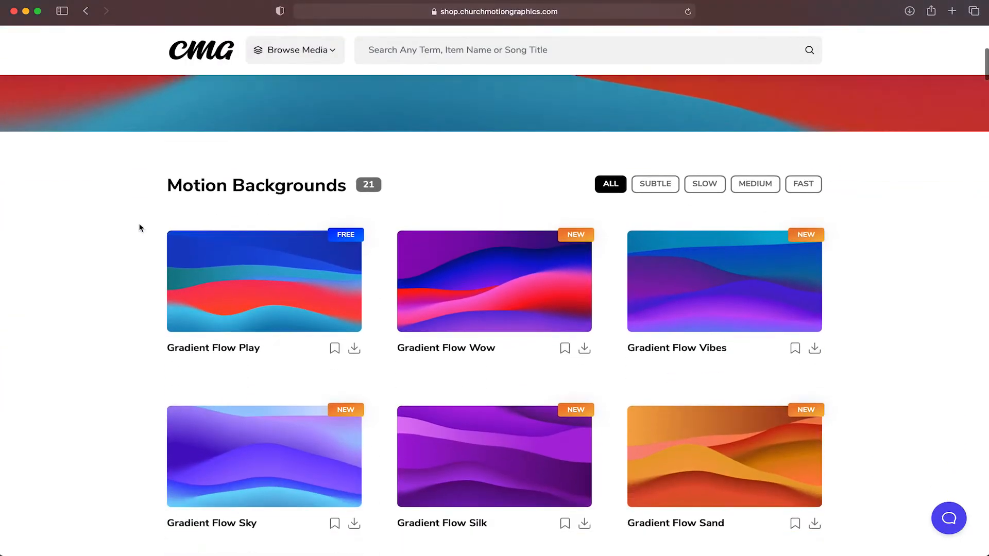
scroll("down", 3)
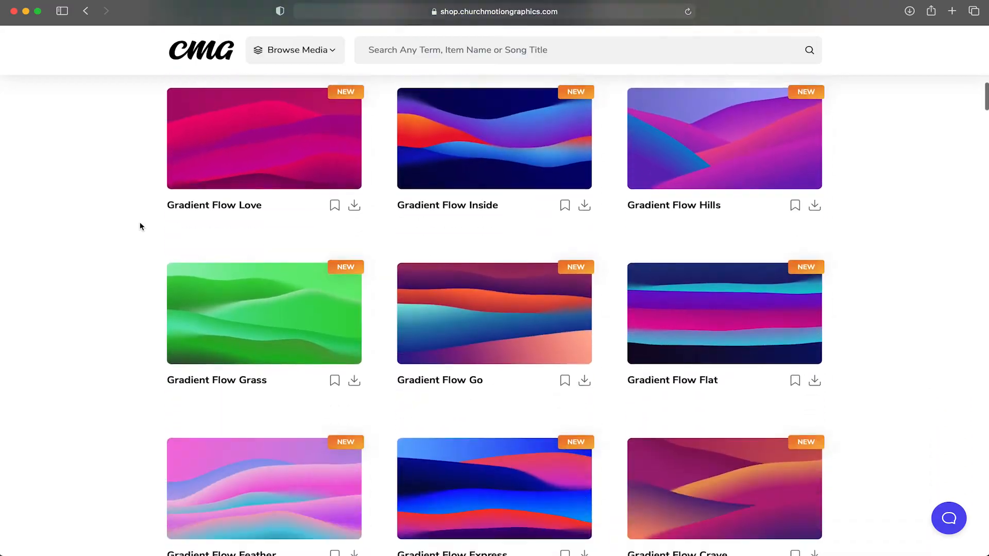
scroll("down", 3)
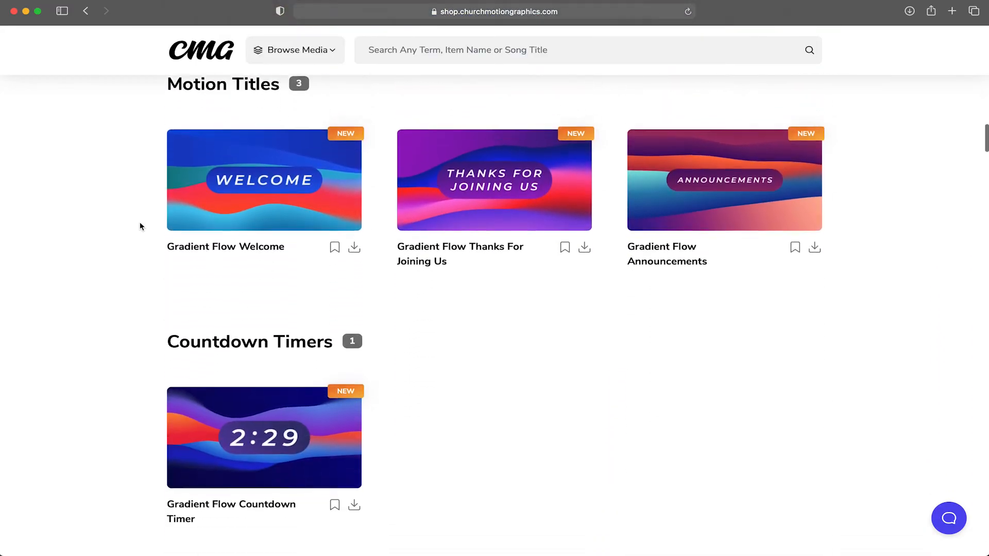
View example slides 5–8: just enough, too much, maximum text, and Amazing Grace.
left_click(494, 180)
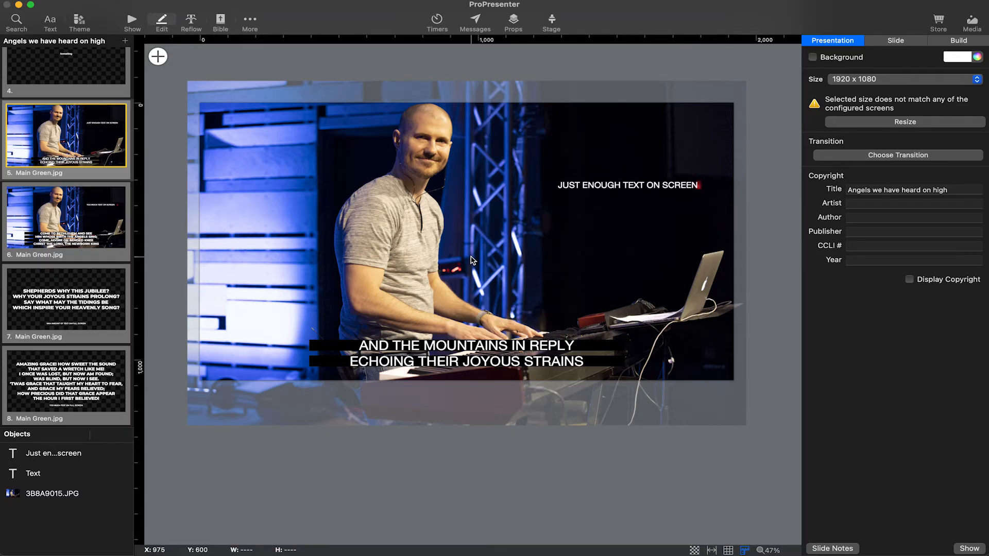
mouse_move(458, 368)
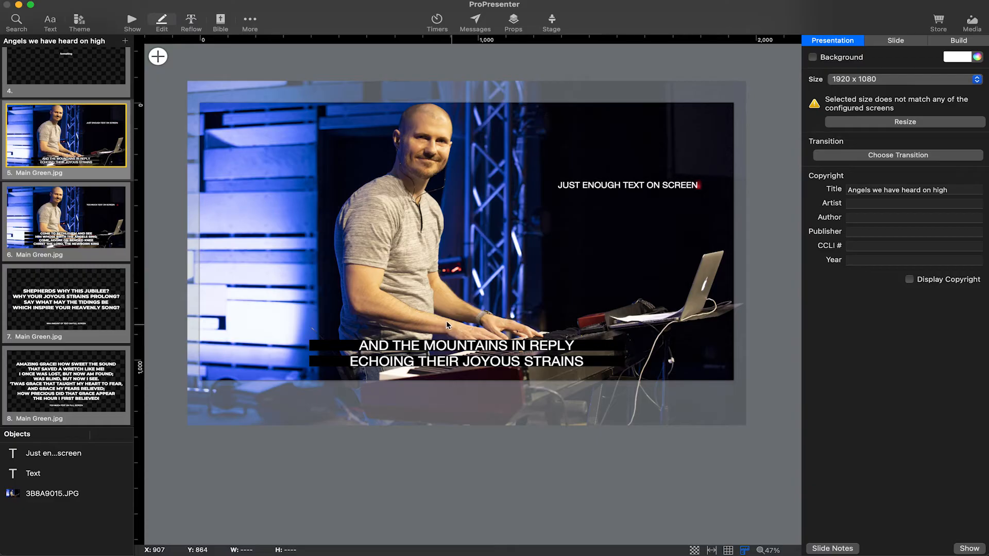
left_click(66, 220)
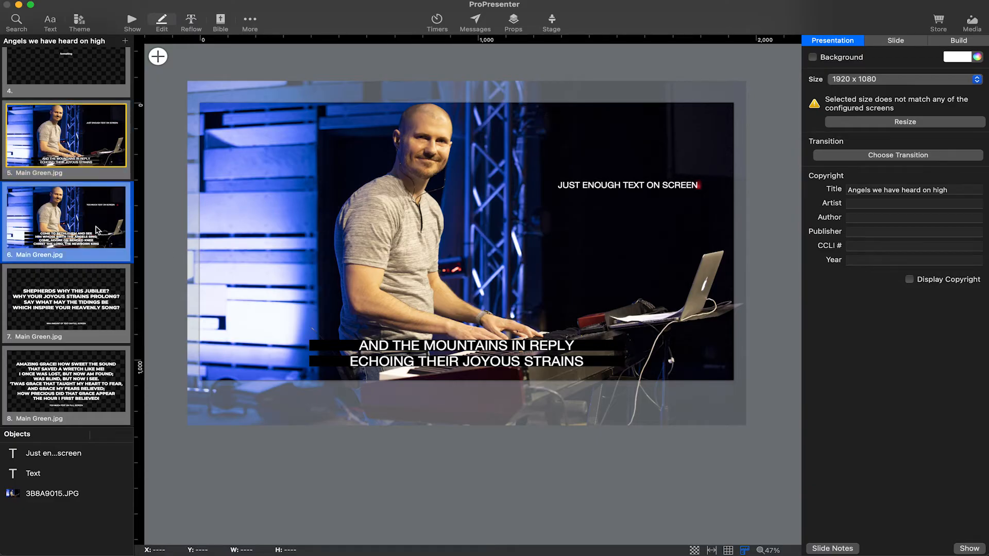
left_click(66, 221)
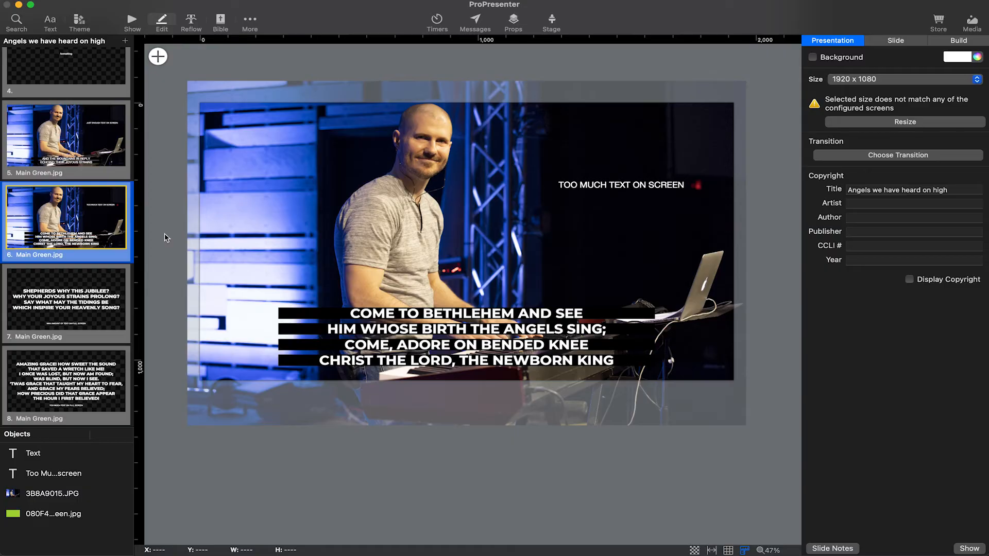
left_click(66, 300)
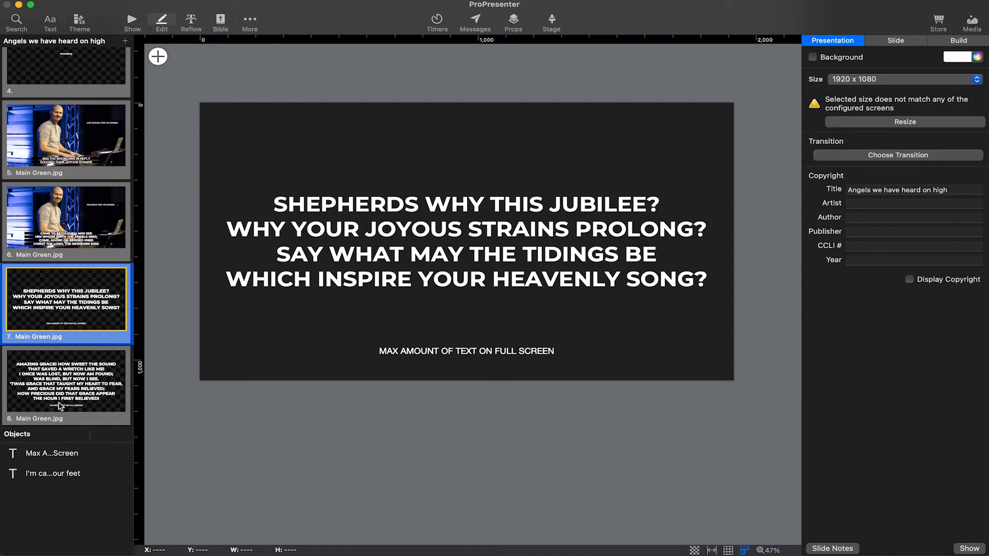
left_click(66, 386)
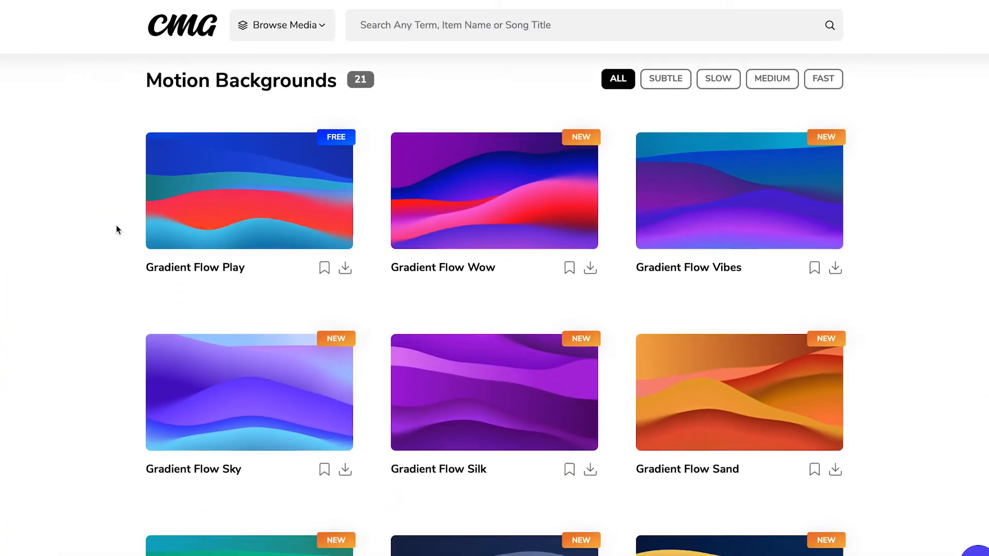
Scroll through the free Crystal Chrome and Gradient Flow still backgrounds.
scroll("down", 3)
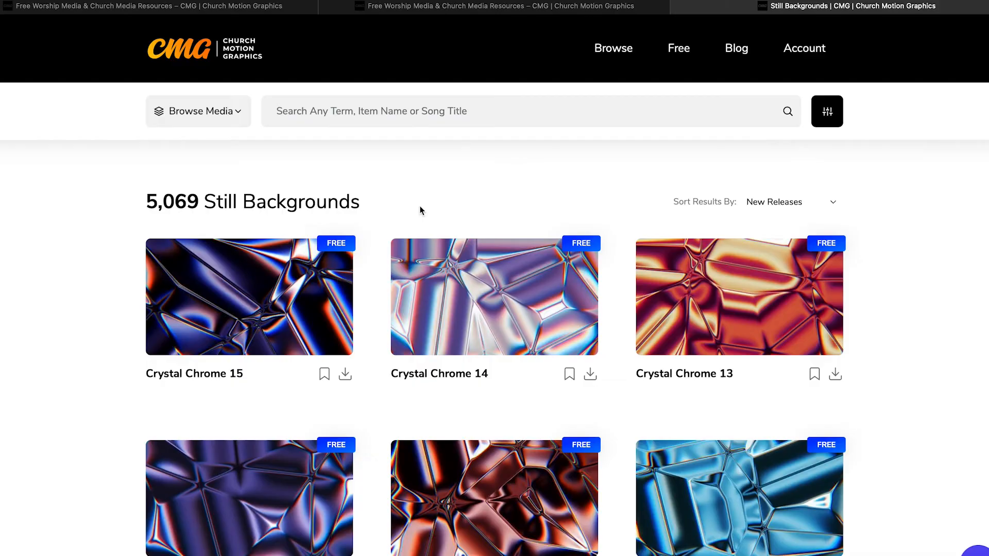
scroll("down", 3)
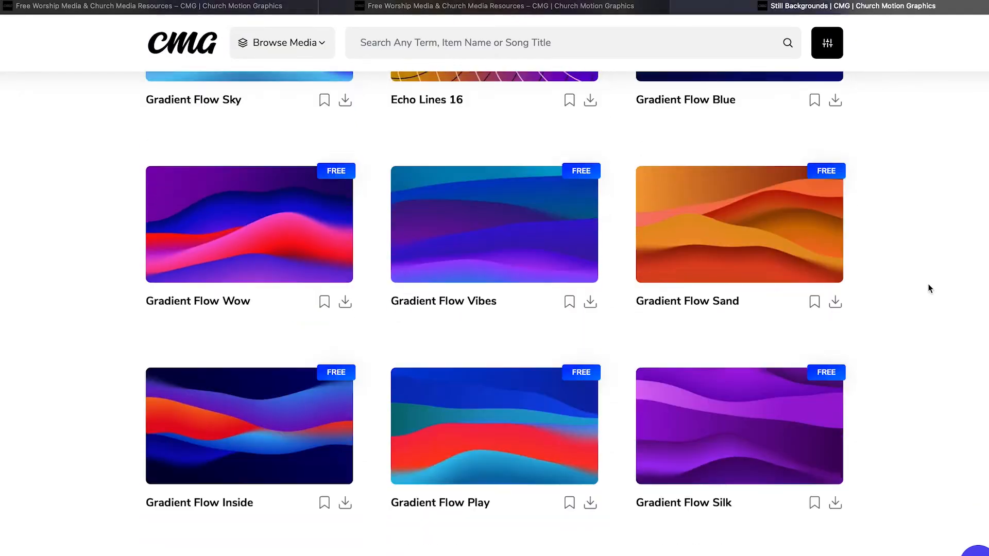
scroll("down", 3)
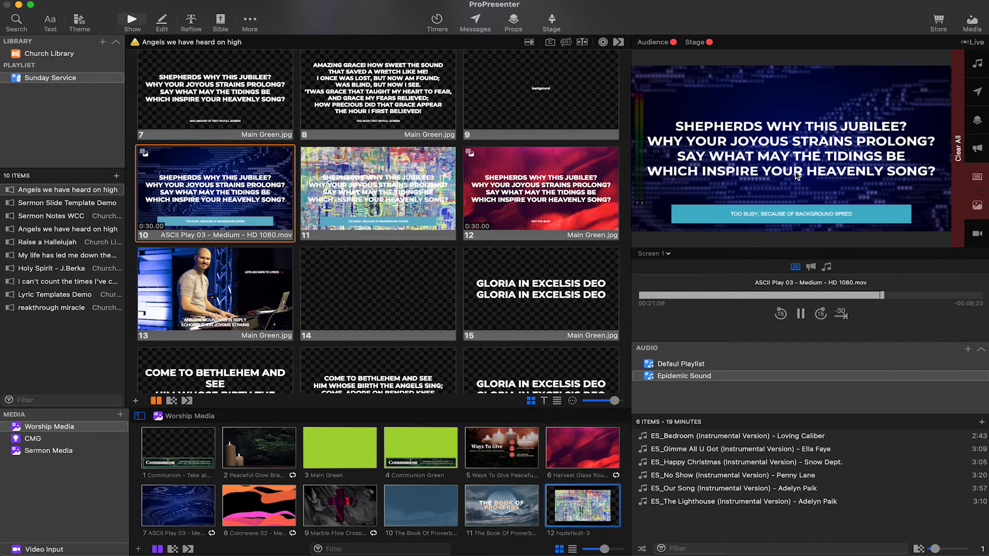
Select slide 13, the Mountains-in-reply lyric slide, in Angels we have heard on high.
left_click(377, 195)
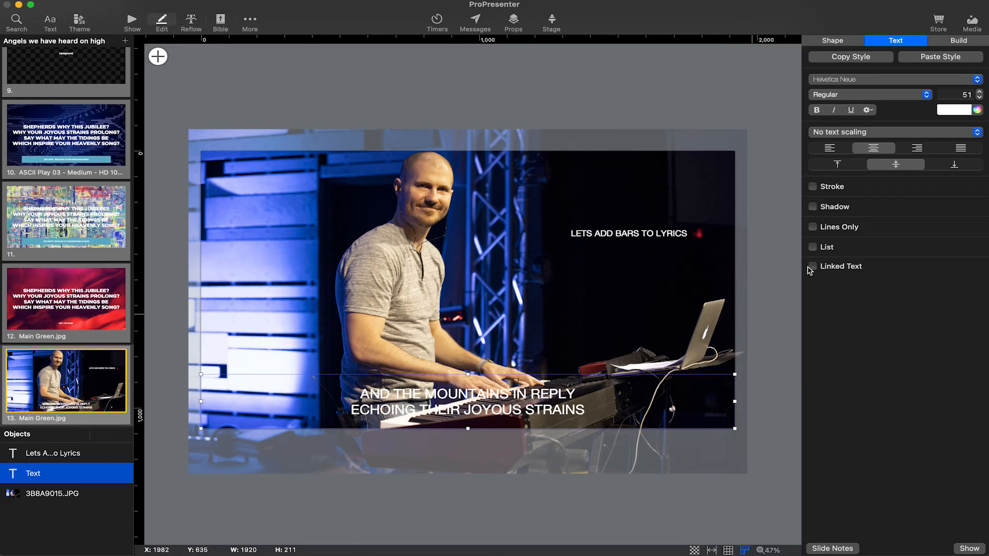
Give the lyric text a black fill, limited to the lyric lines only.
left_click(833, 40)
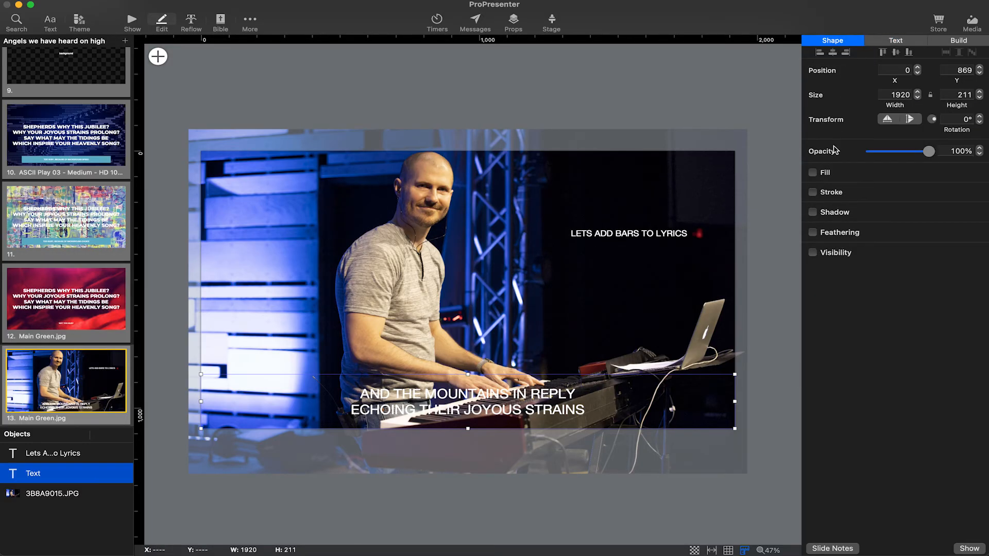
left_click(812, 173)
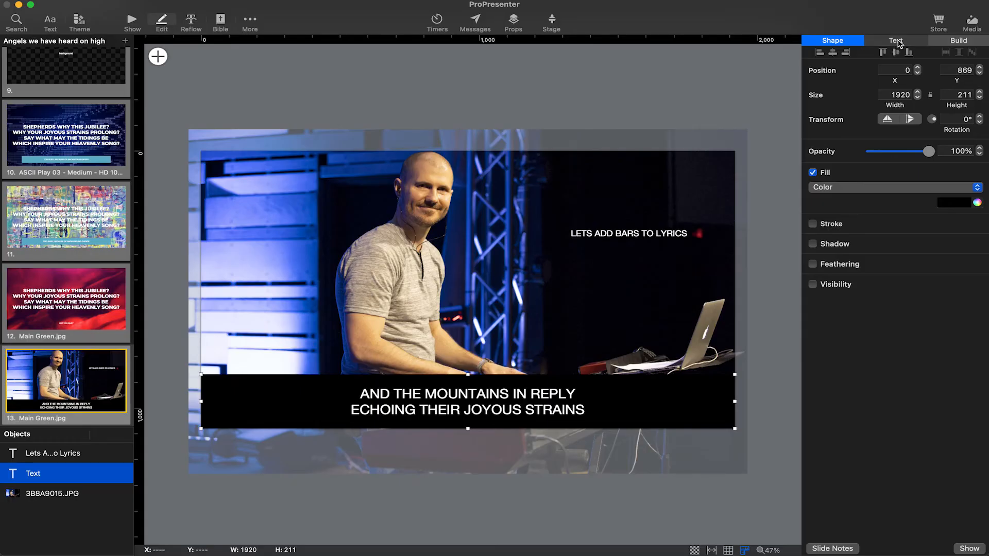
left_click(895, 41)
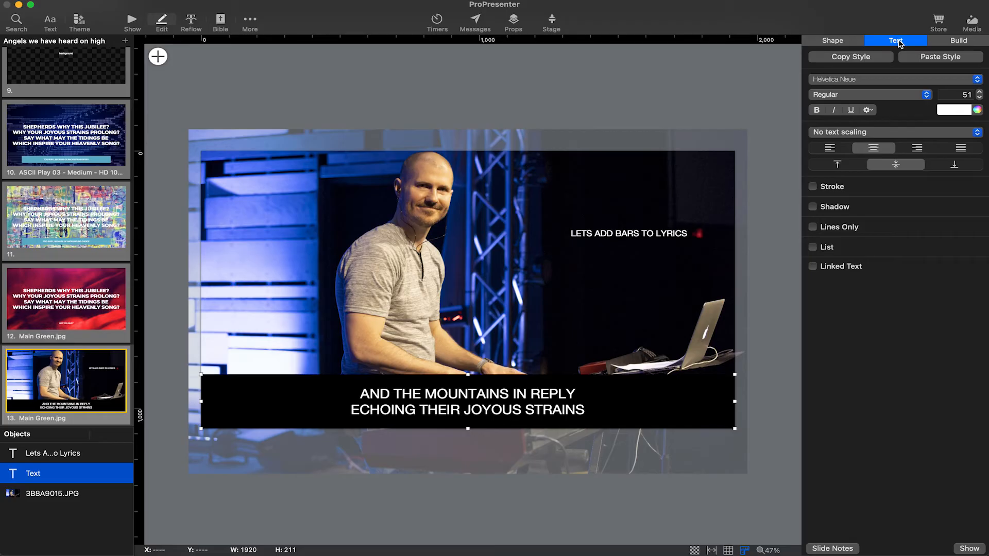
left_click(812, 227)
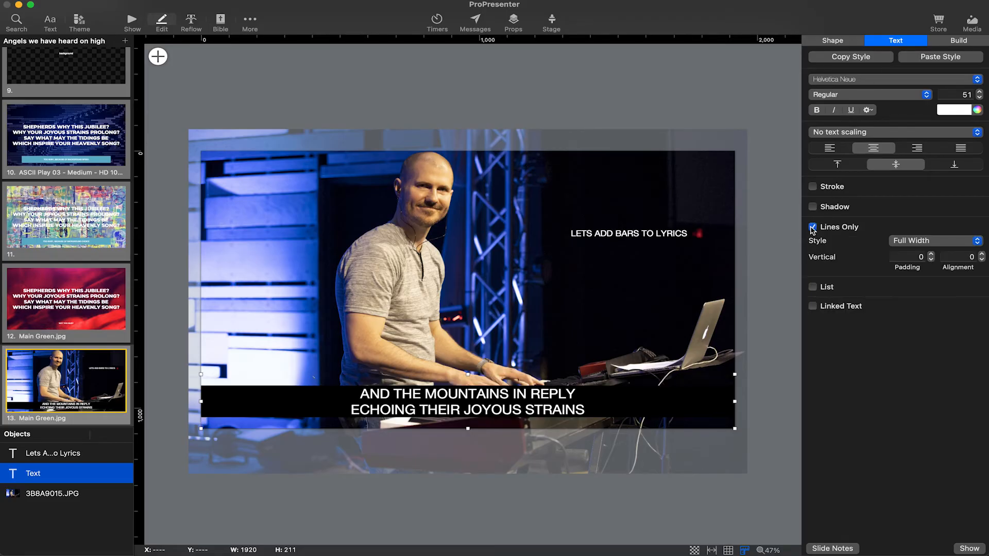
Try Line Width, then size the black bars to Max Line Width.
left_click(934, 240)
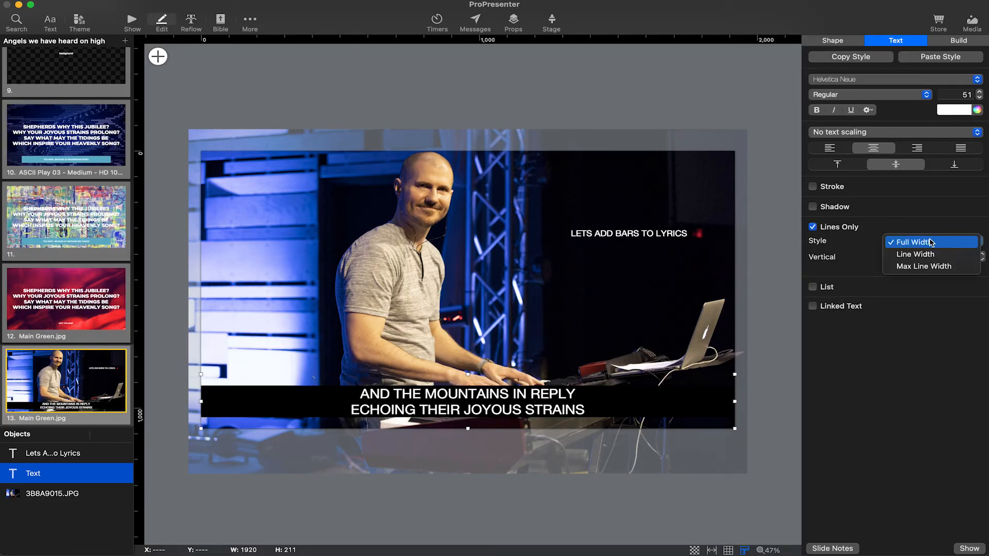
left_click(915, 255)
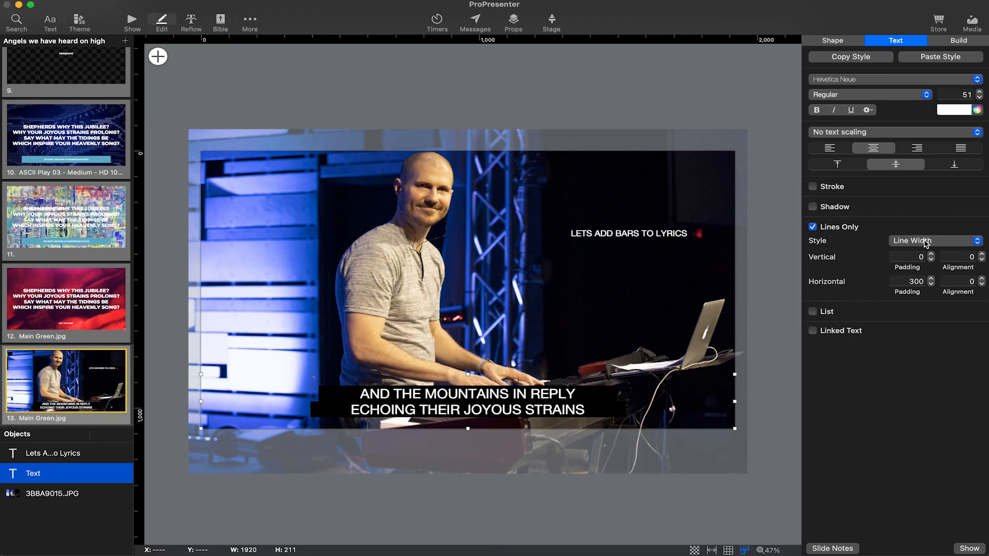
left_click(935, 240)
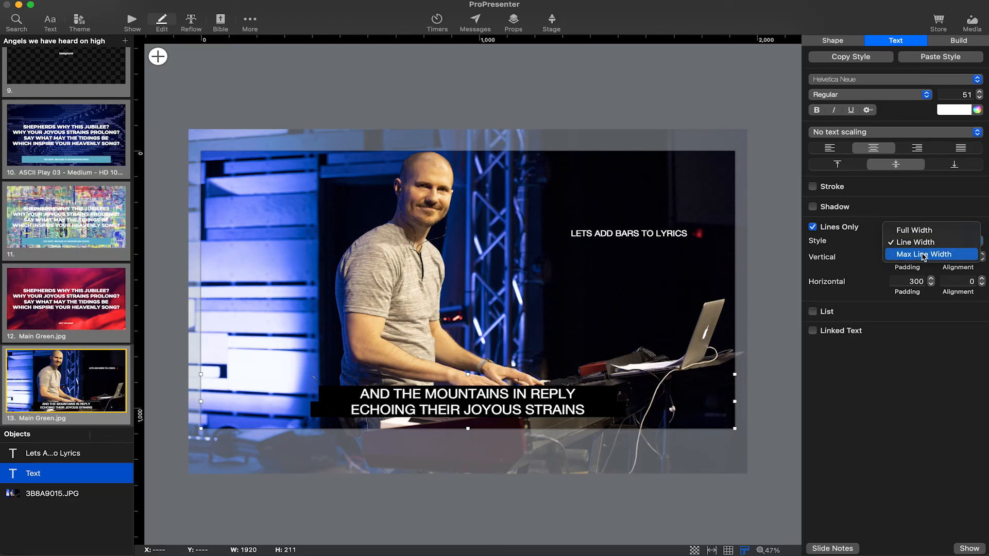
left_click(923, 254)
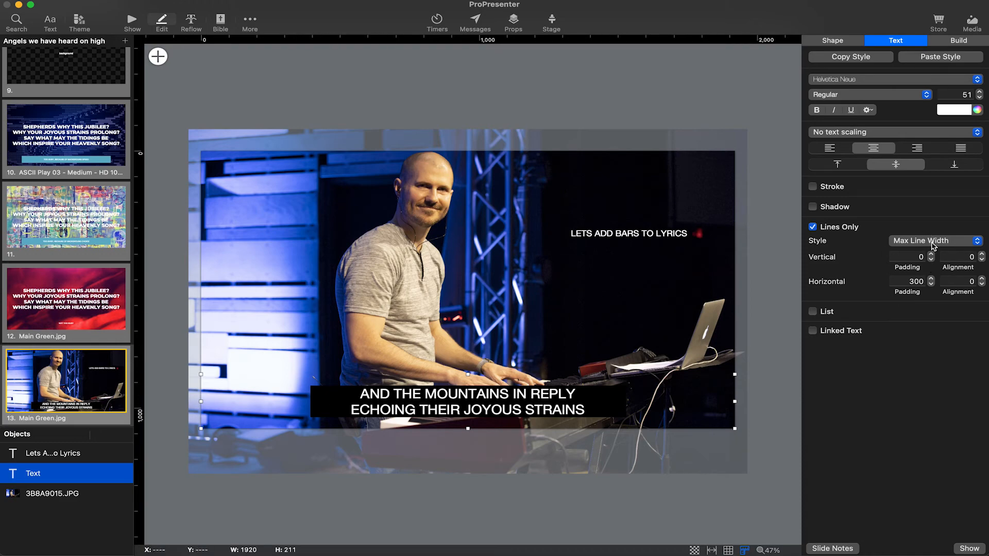
left_click(935, 240)
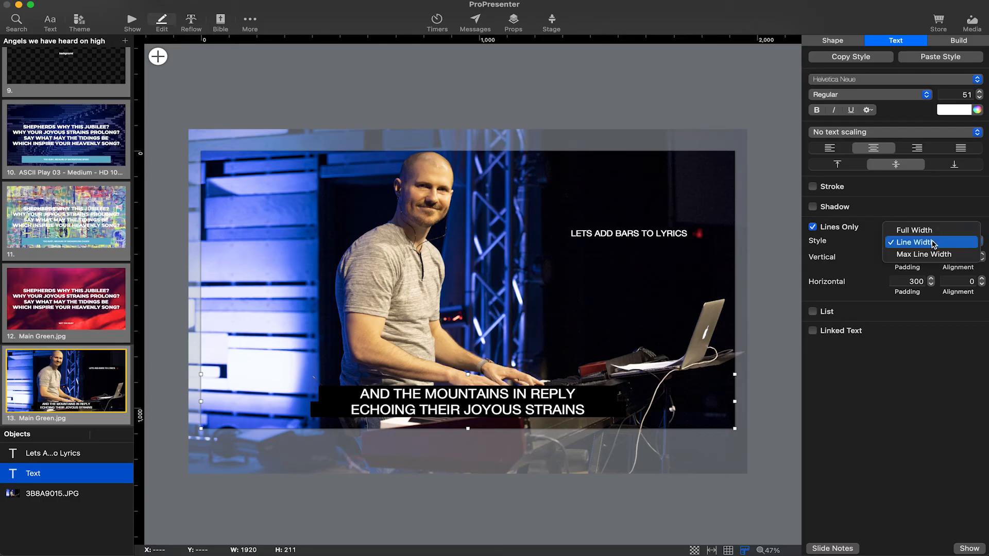
left_click(923, 254)
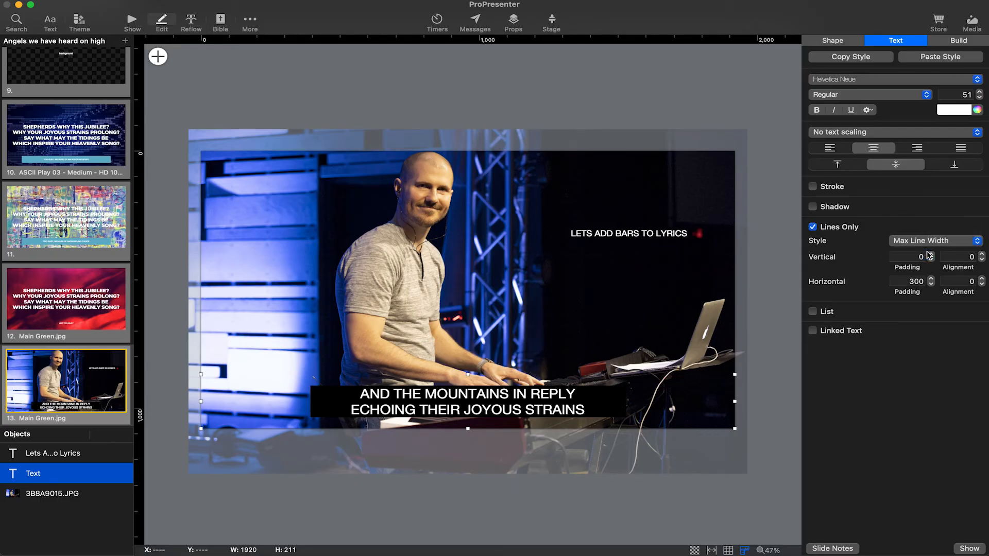
left_click(936, 240)
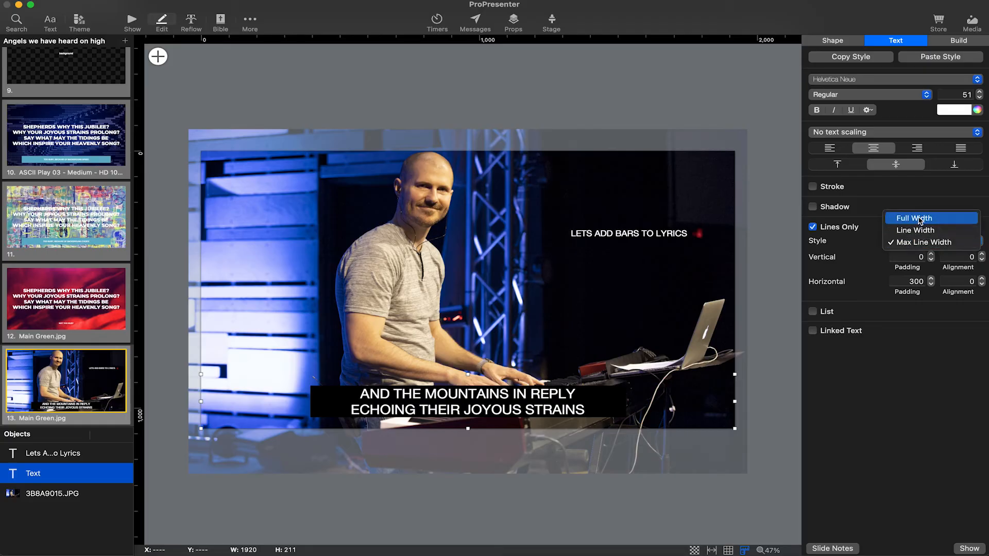
Switch bars to Full Width and set vertical padding to -20 to thin them.
left_click(914, 218)
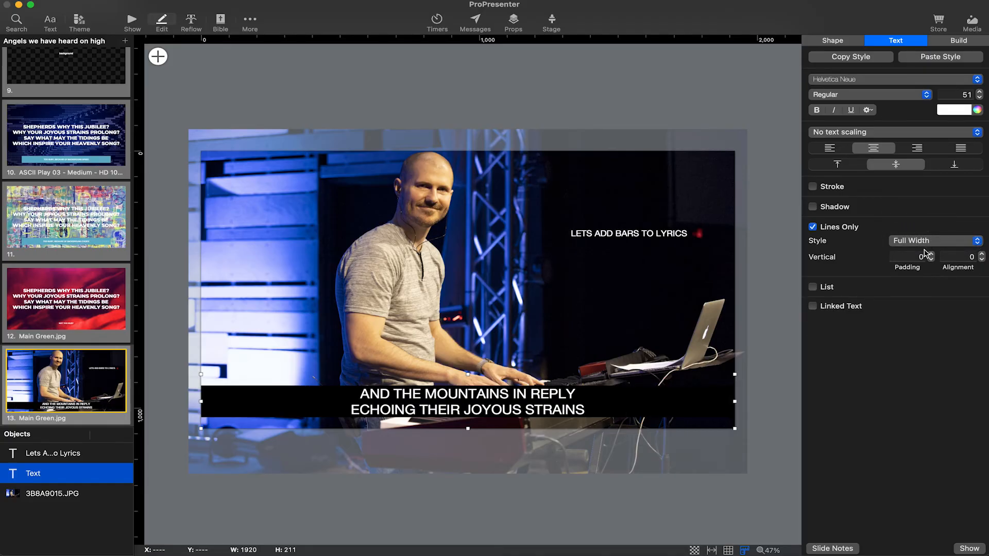
left_click(909, 256)
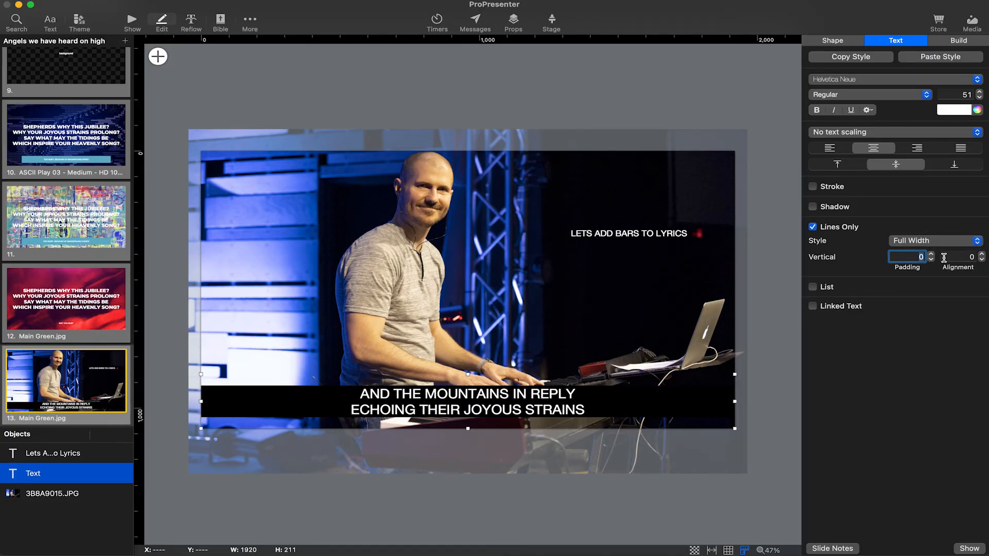
left_click(907, 257)
type("-10")
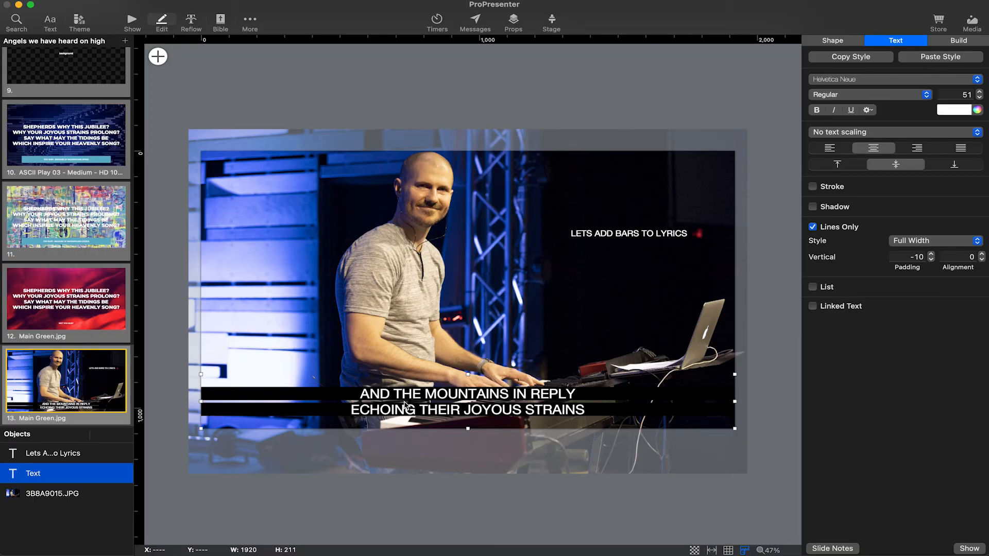
left_click(912, 257)
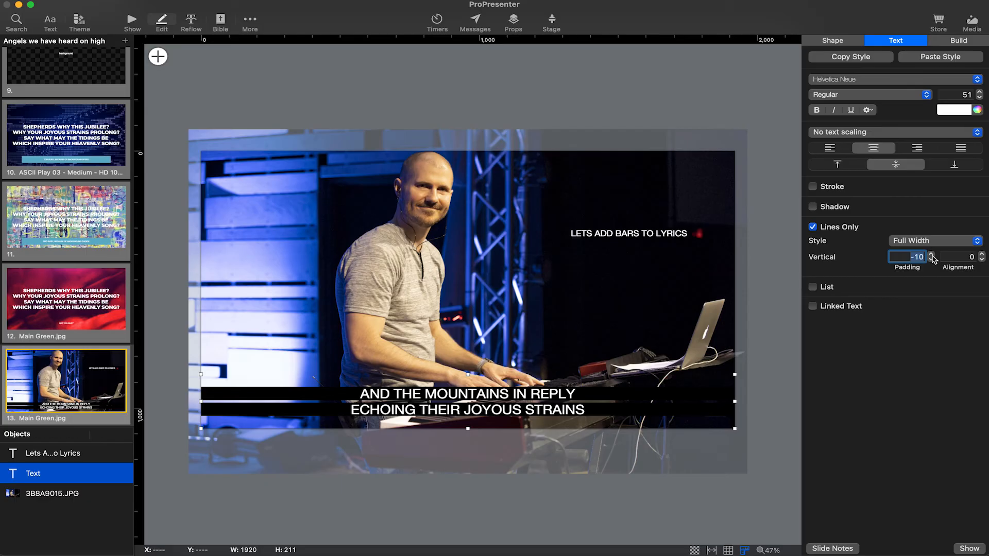
left_click(931, 260)
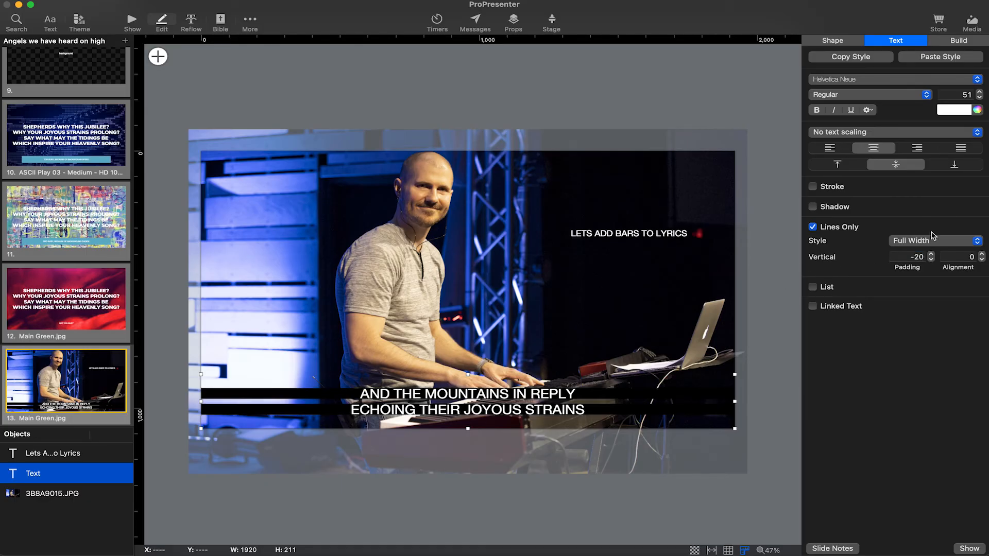
Compare Line Width and Full Width styles, settling on Max Line Width.
left_click(935, 240)
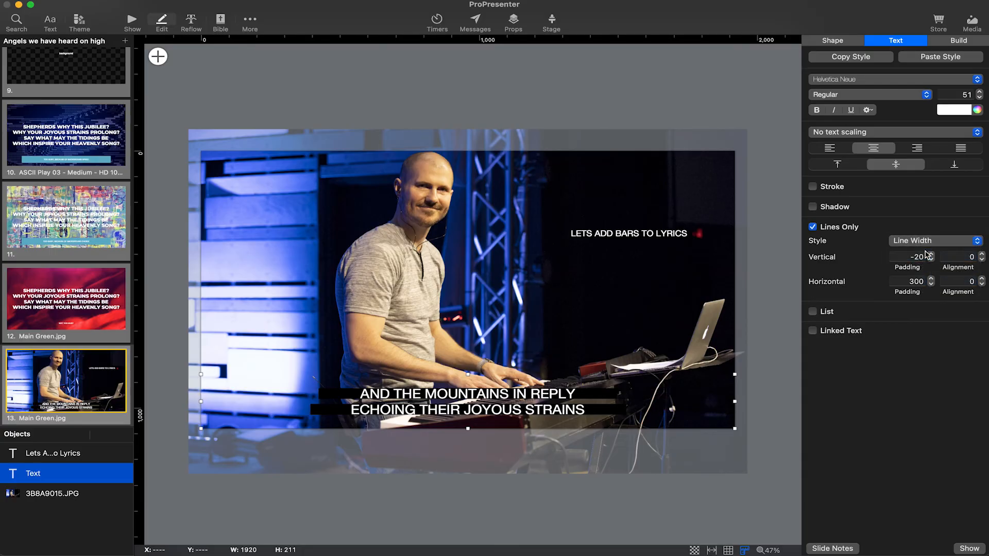
left_click(935, 240)
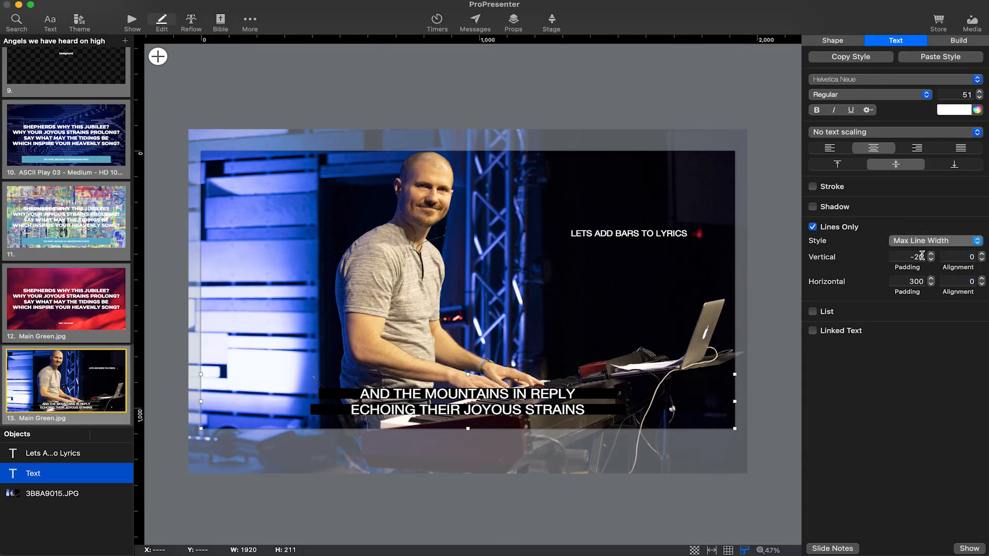
left_click(935, 241)
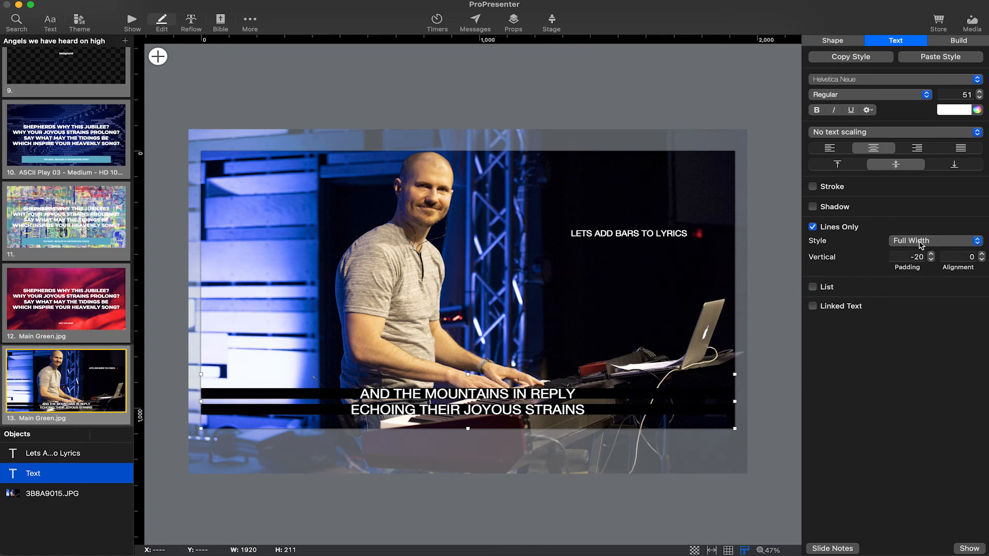
left_click(935, 241)
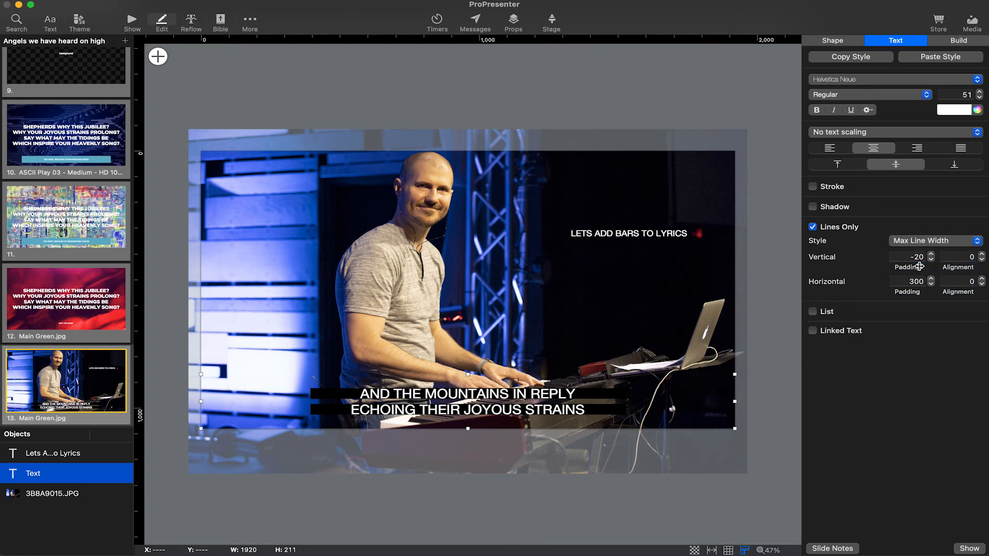